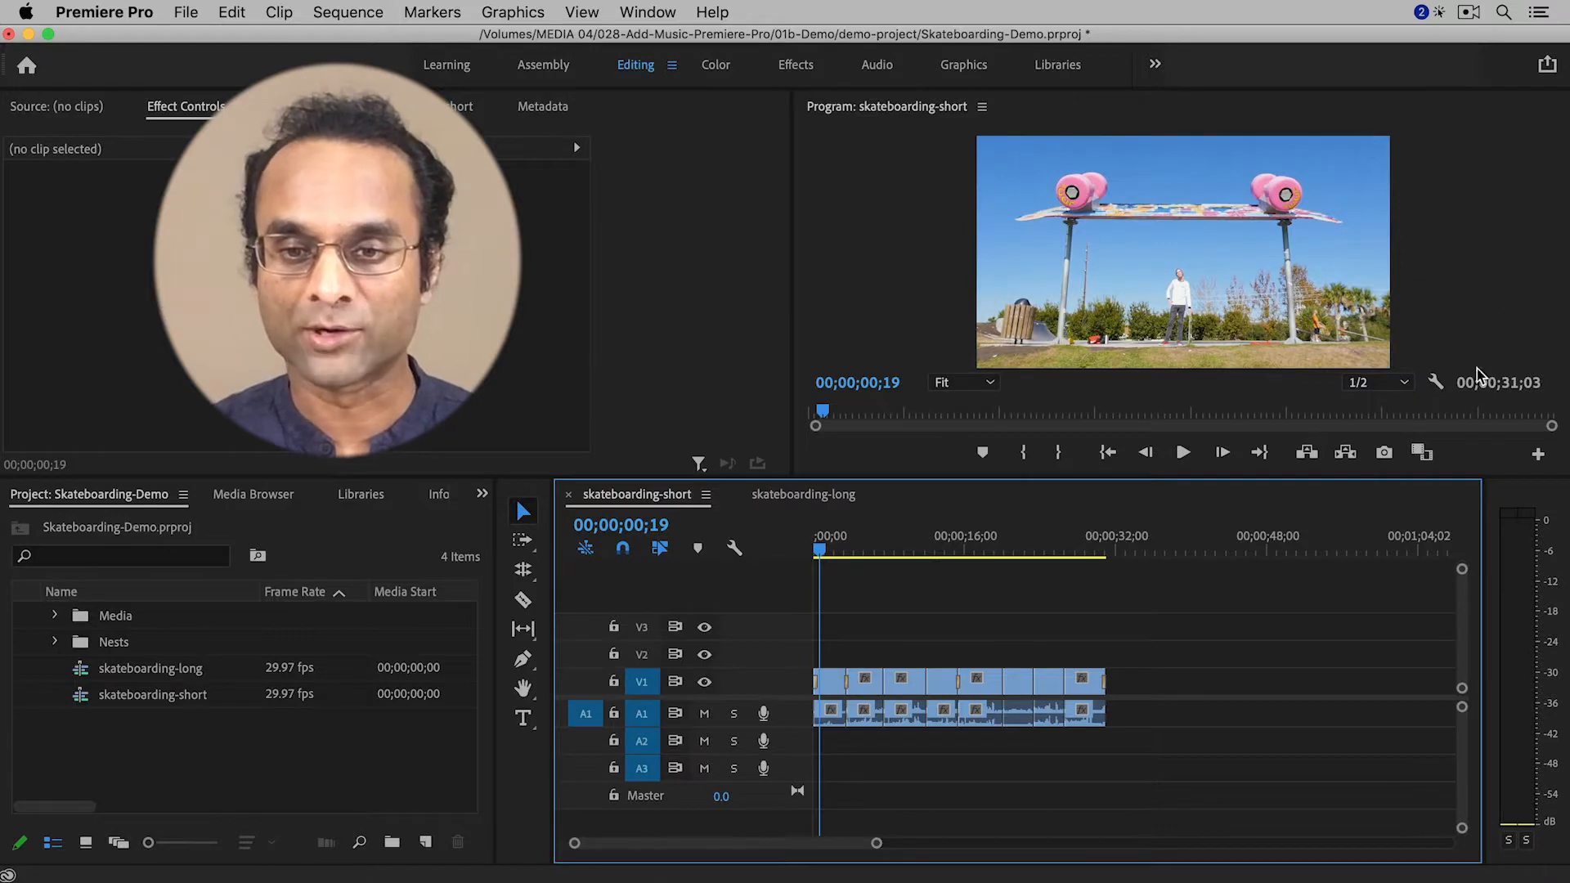
{"action": "mouse_move", "coordinate": [1083, 520]}
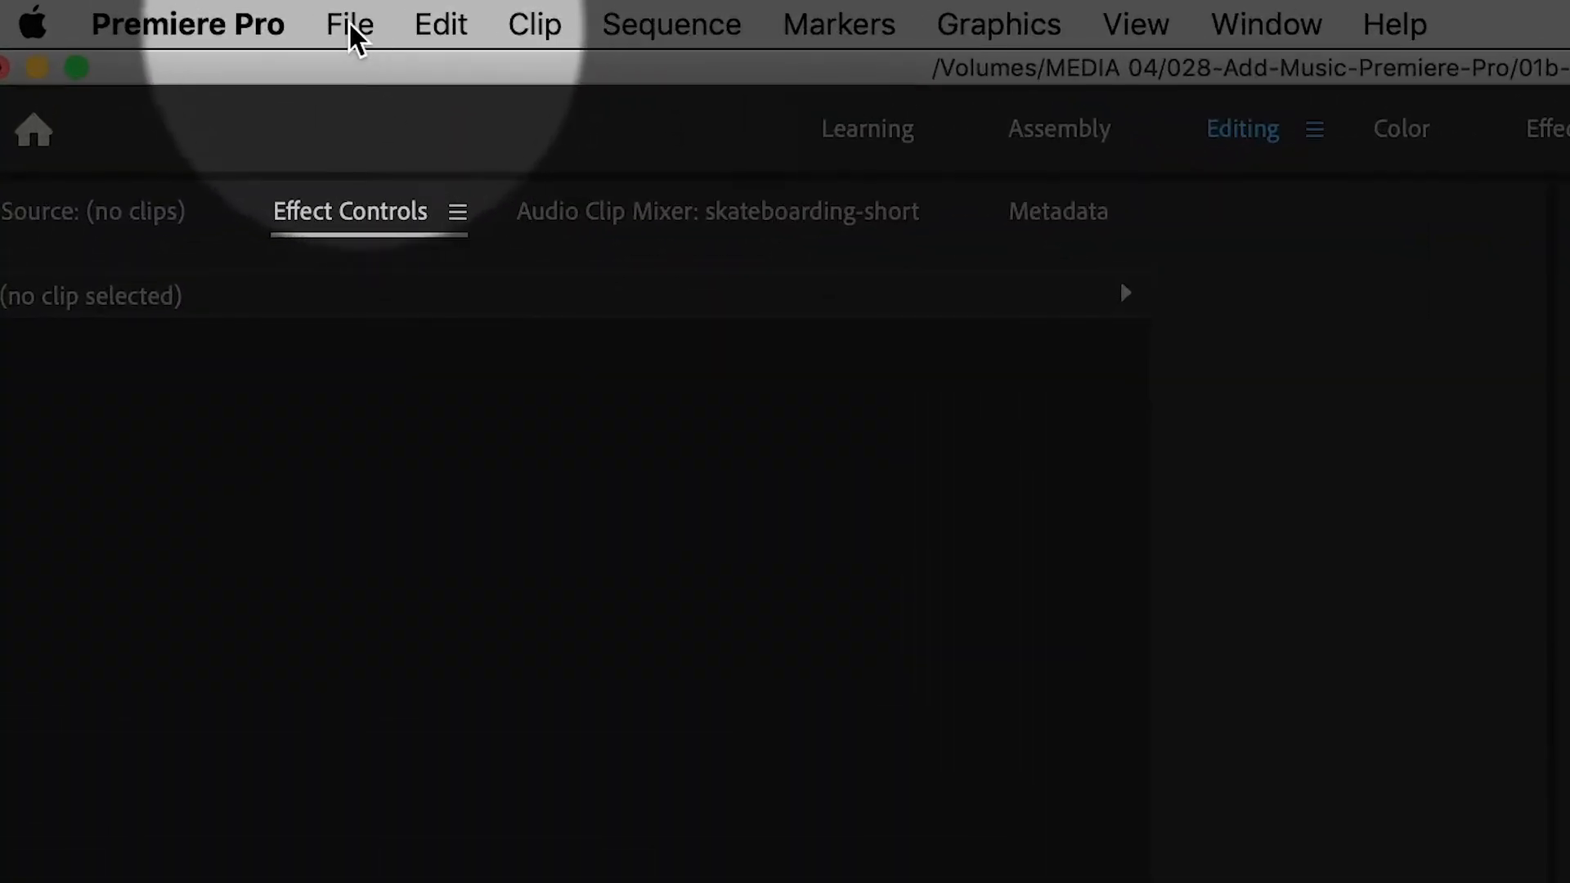
Import paradise.mp3 from the demo-media folder through File > Import.
{"action": "left_click", "coordinate": [348, 25]}
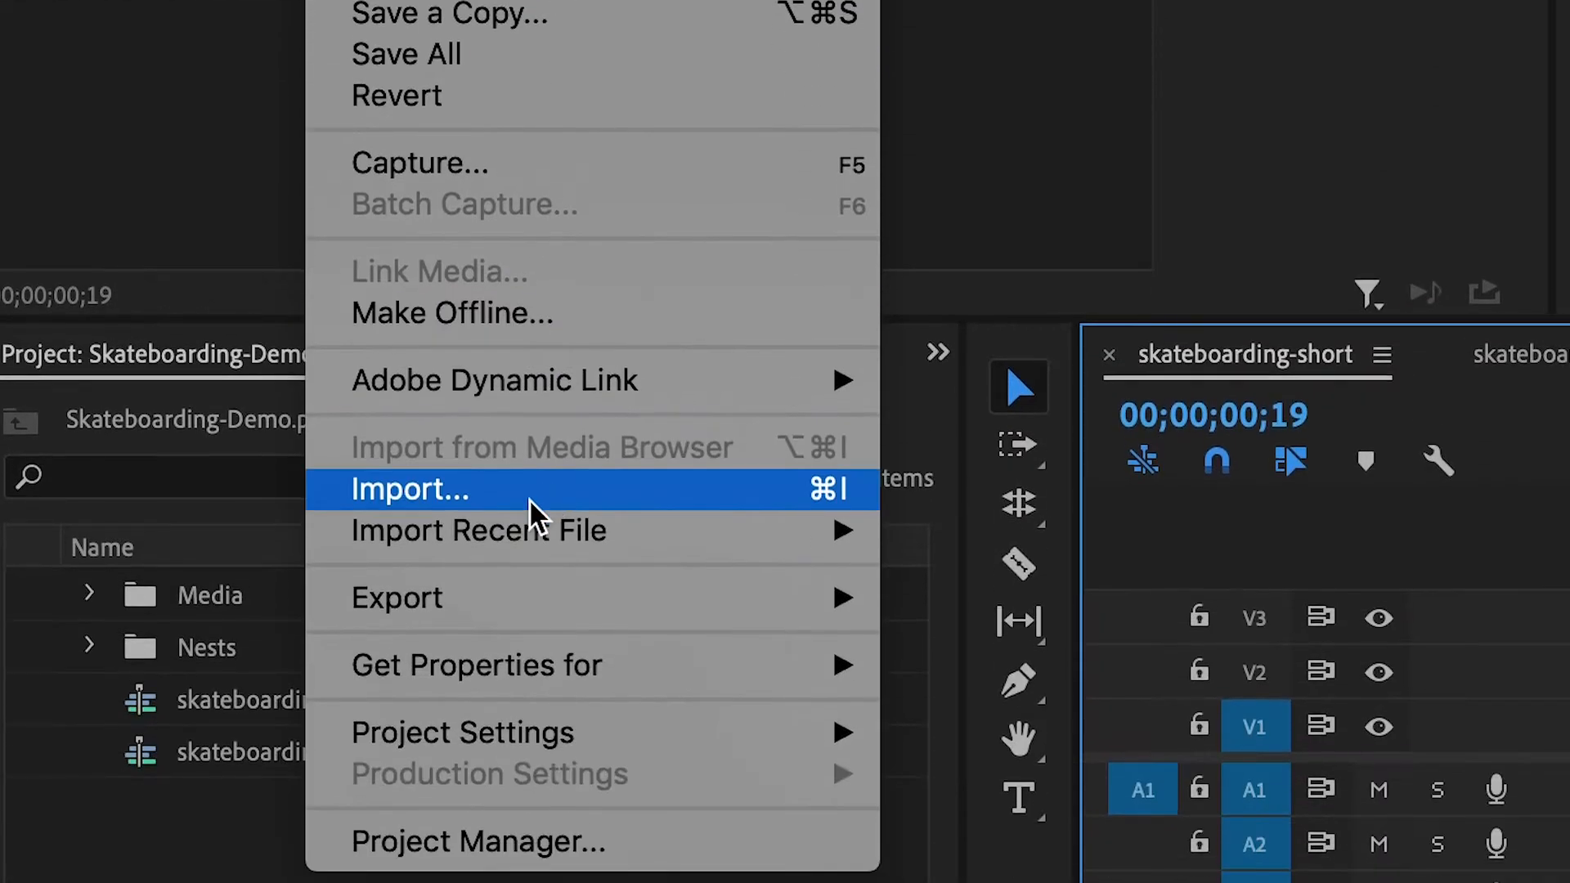
{"action": "left_click", "coordinate": [409, 489]}
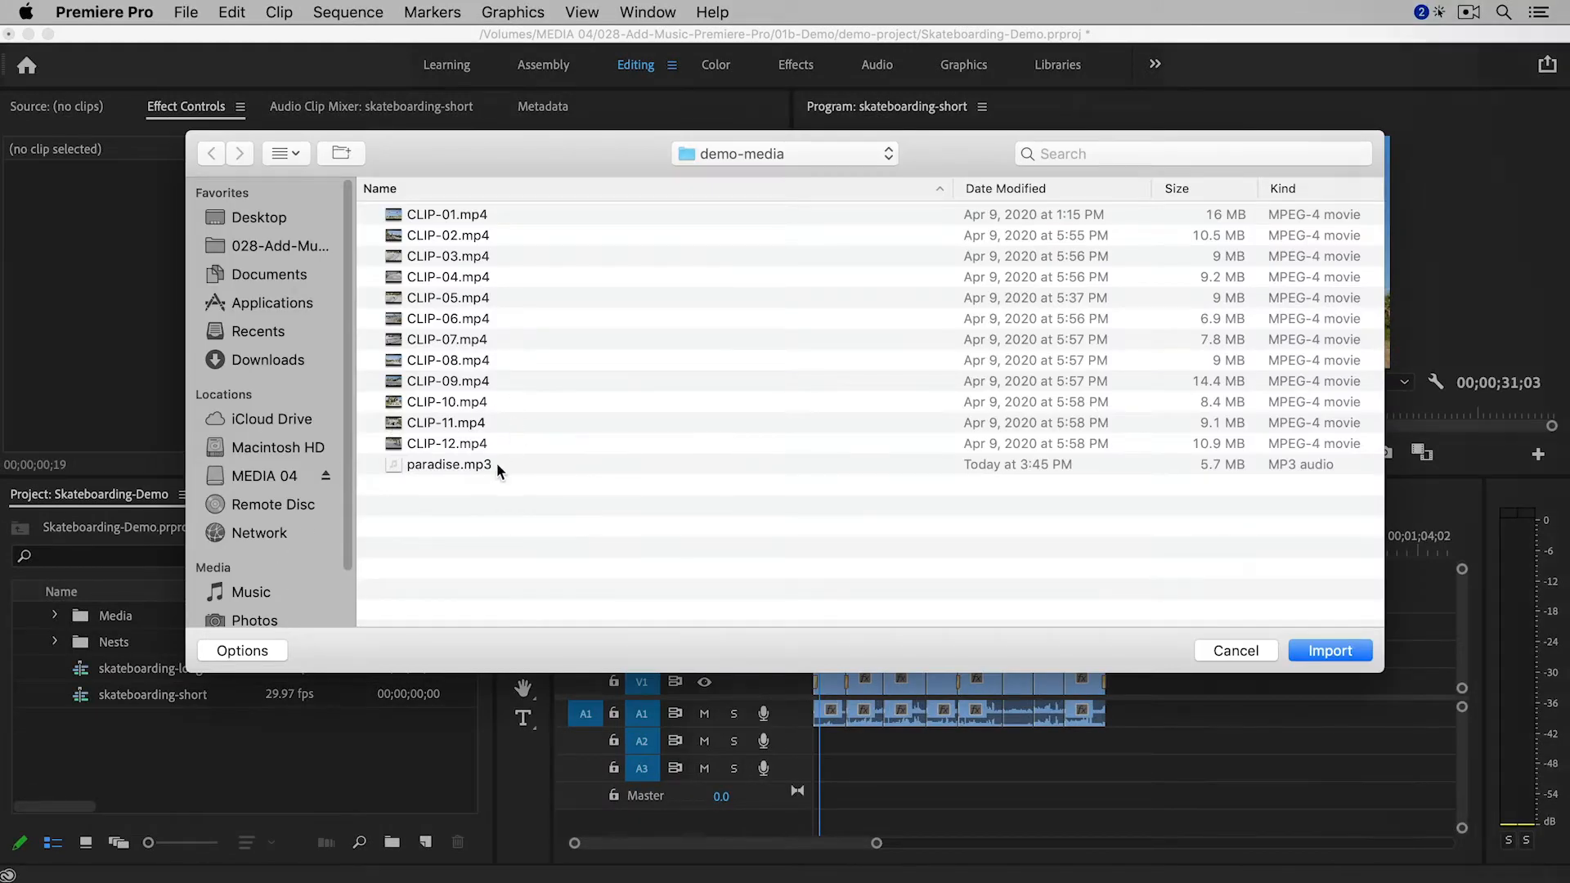
{"action": "left_click", "coordinate": [448, 462]}
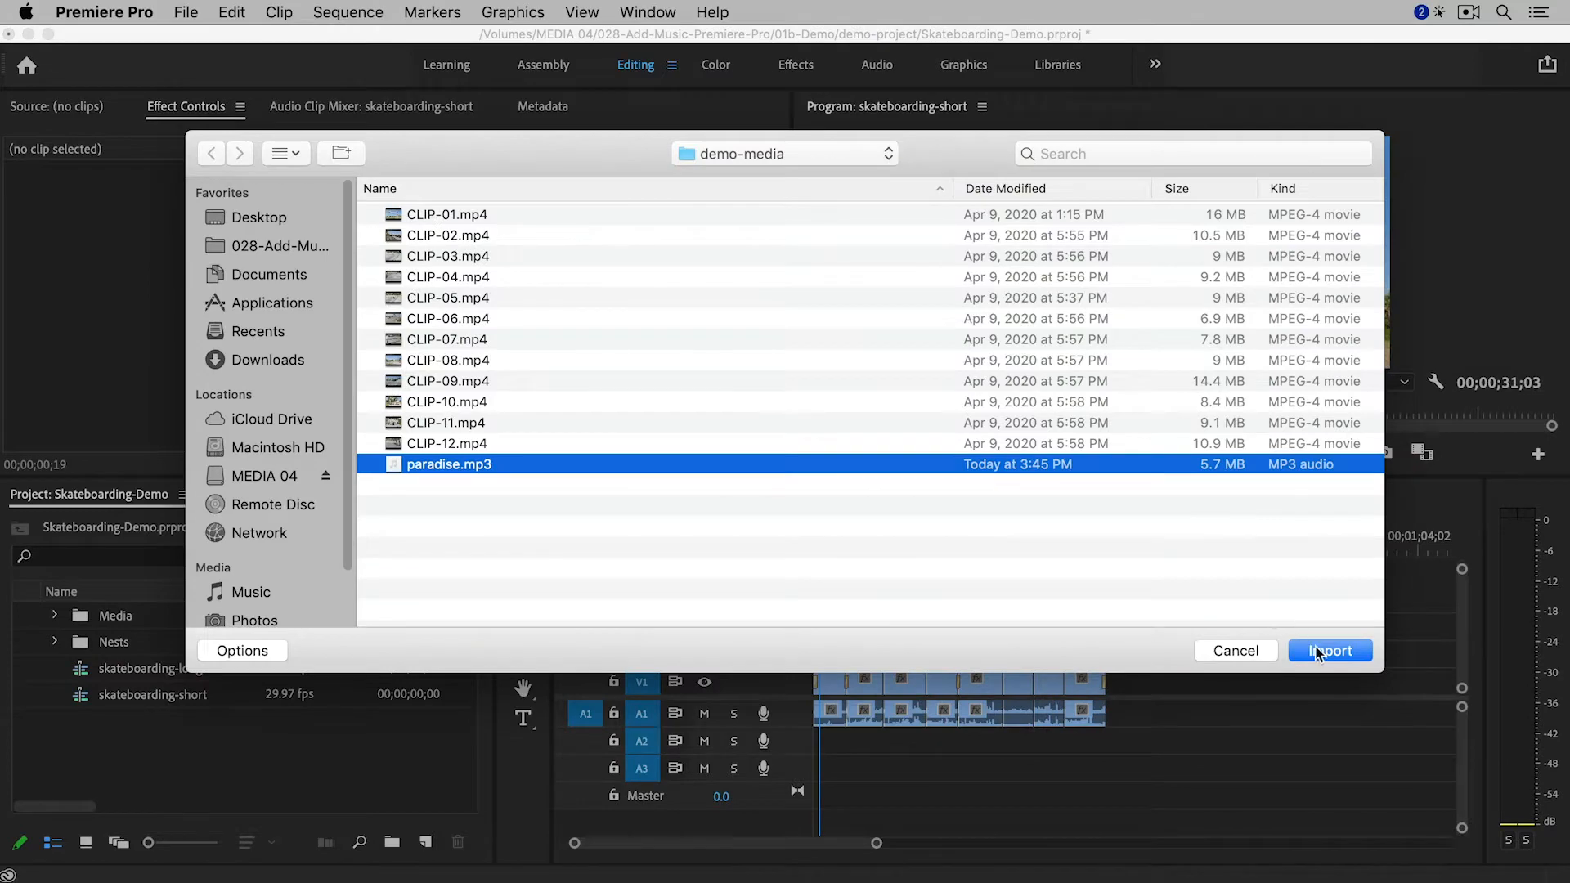
{"action": "left_click", "coordinate": [1330, 649]}
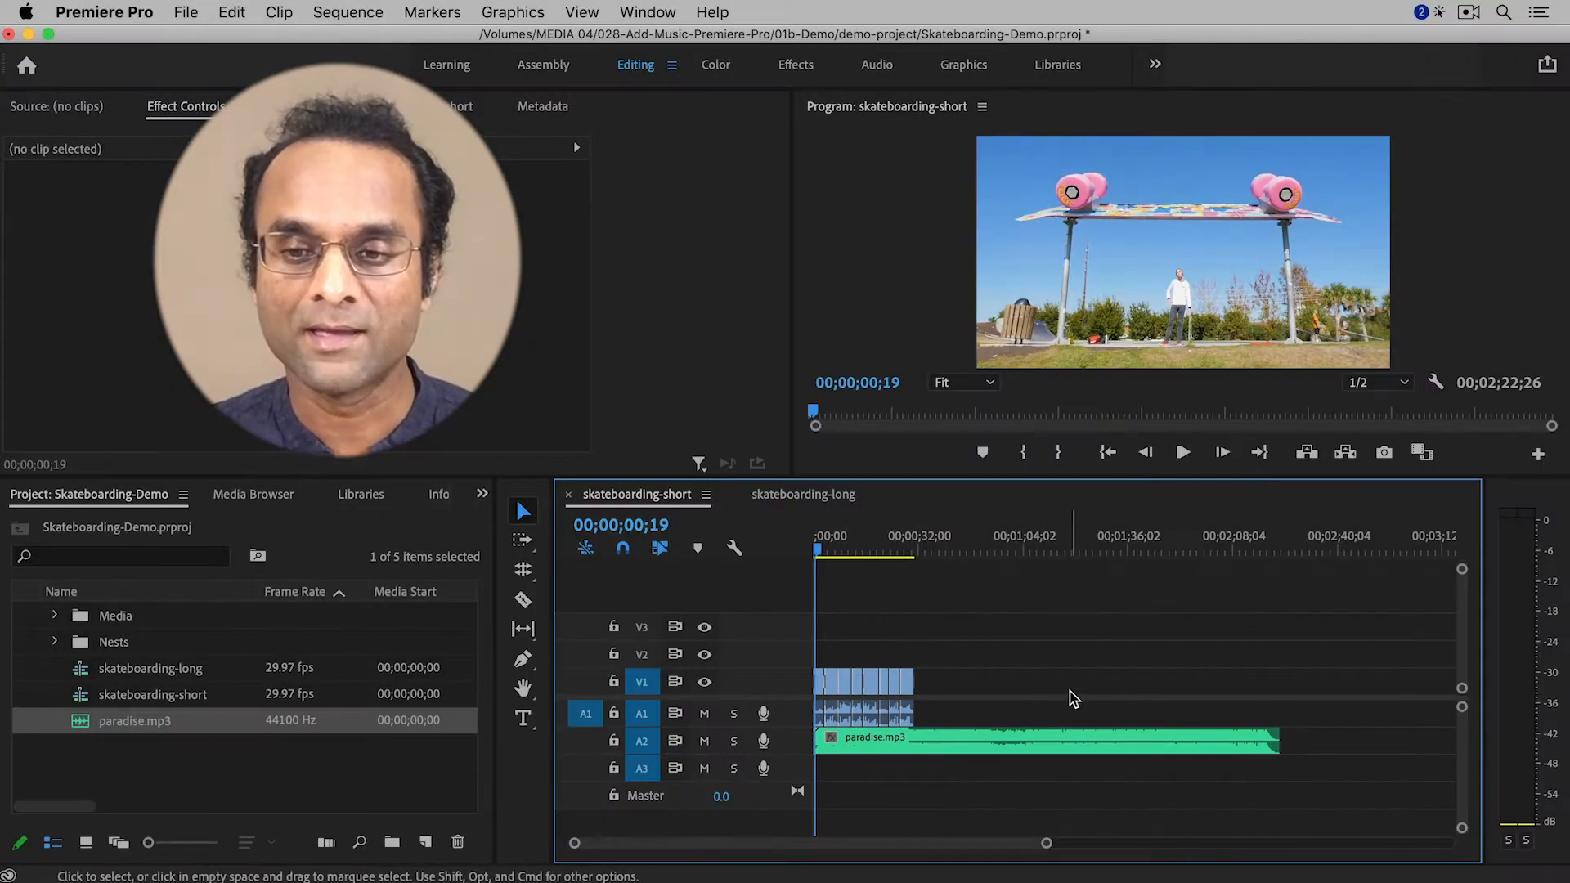
{"action": "mouse_move", "coordinate": [1269, 596]}
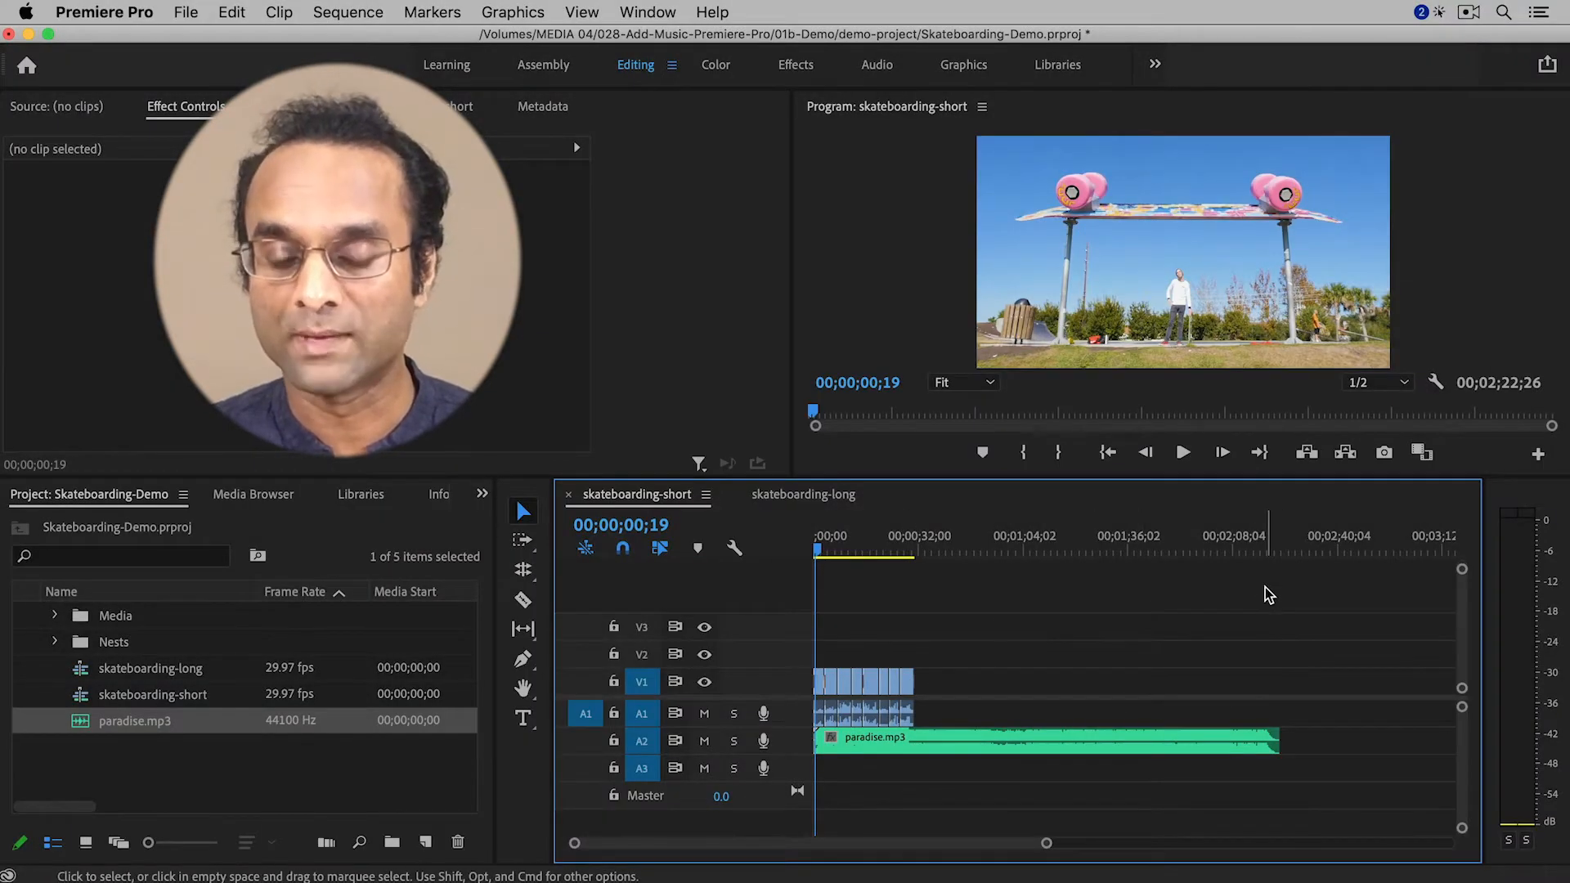
{"action": "mouse_move", "coordinate": [983, 673]}
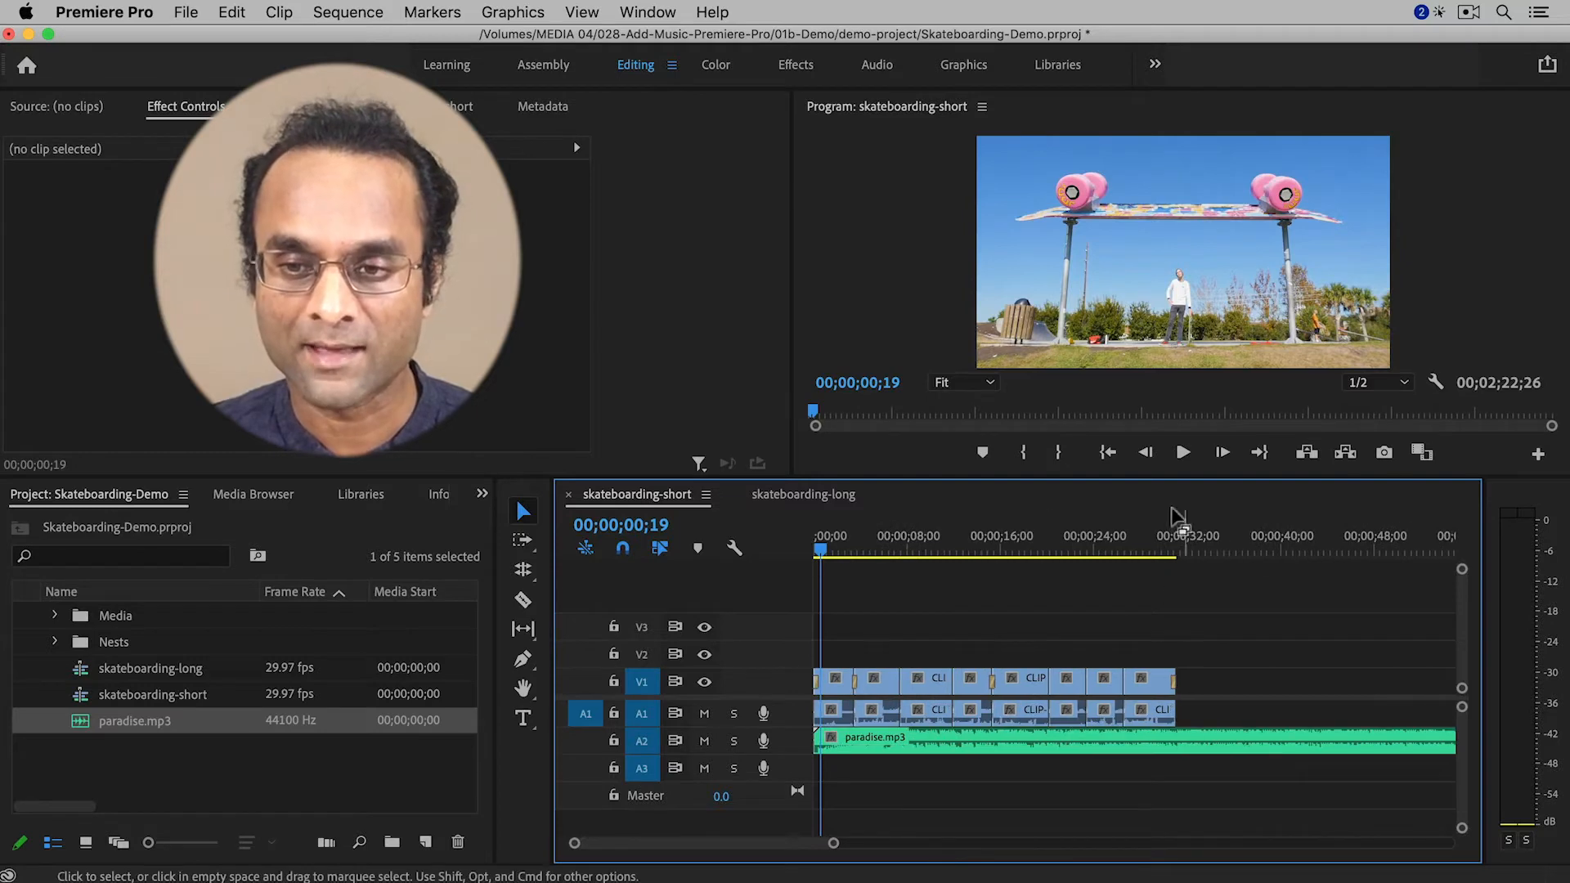
Move the playhead to 00;00;31;03 where the skateboarding clips end.
{"action": "left_click", "coordinate": [1179, 551]}
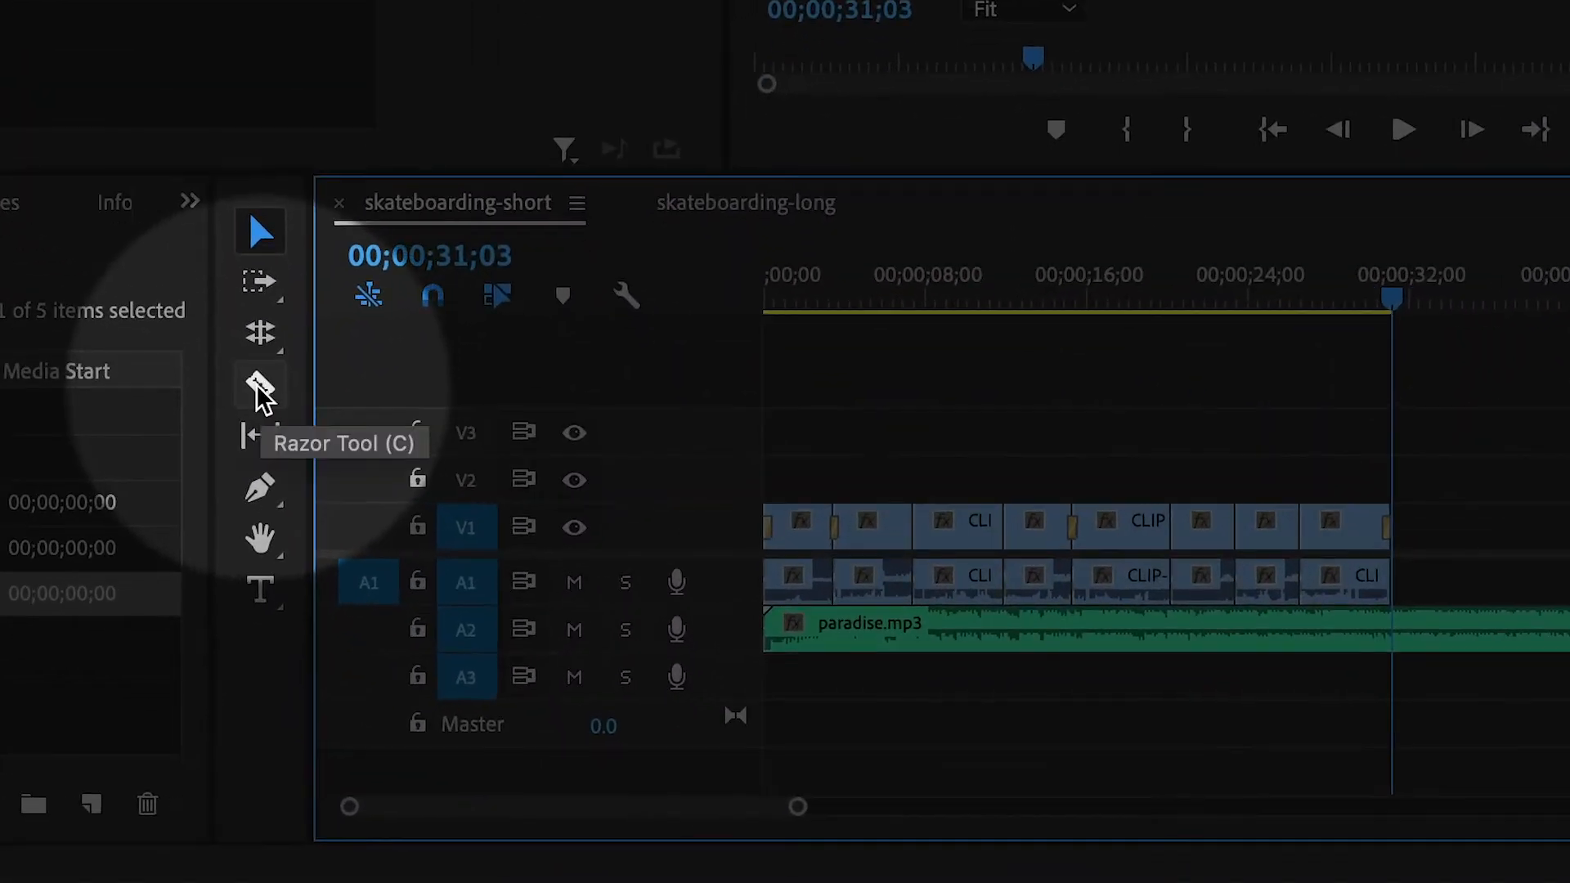
Razor-cut paradise.mp3 at 00;00;31;03 and delete the overhanging tail of the song.
{"action": "left_click", "coordinate": [260, 384]}
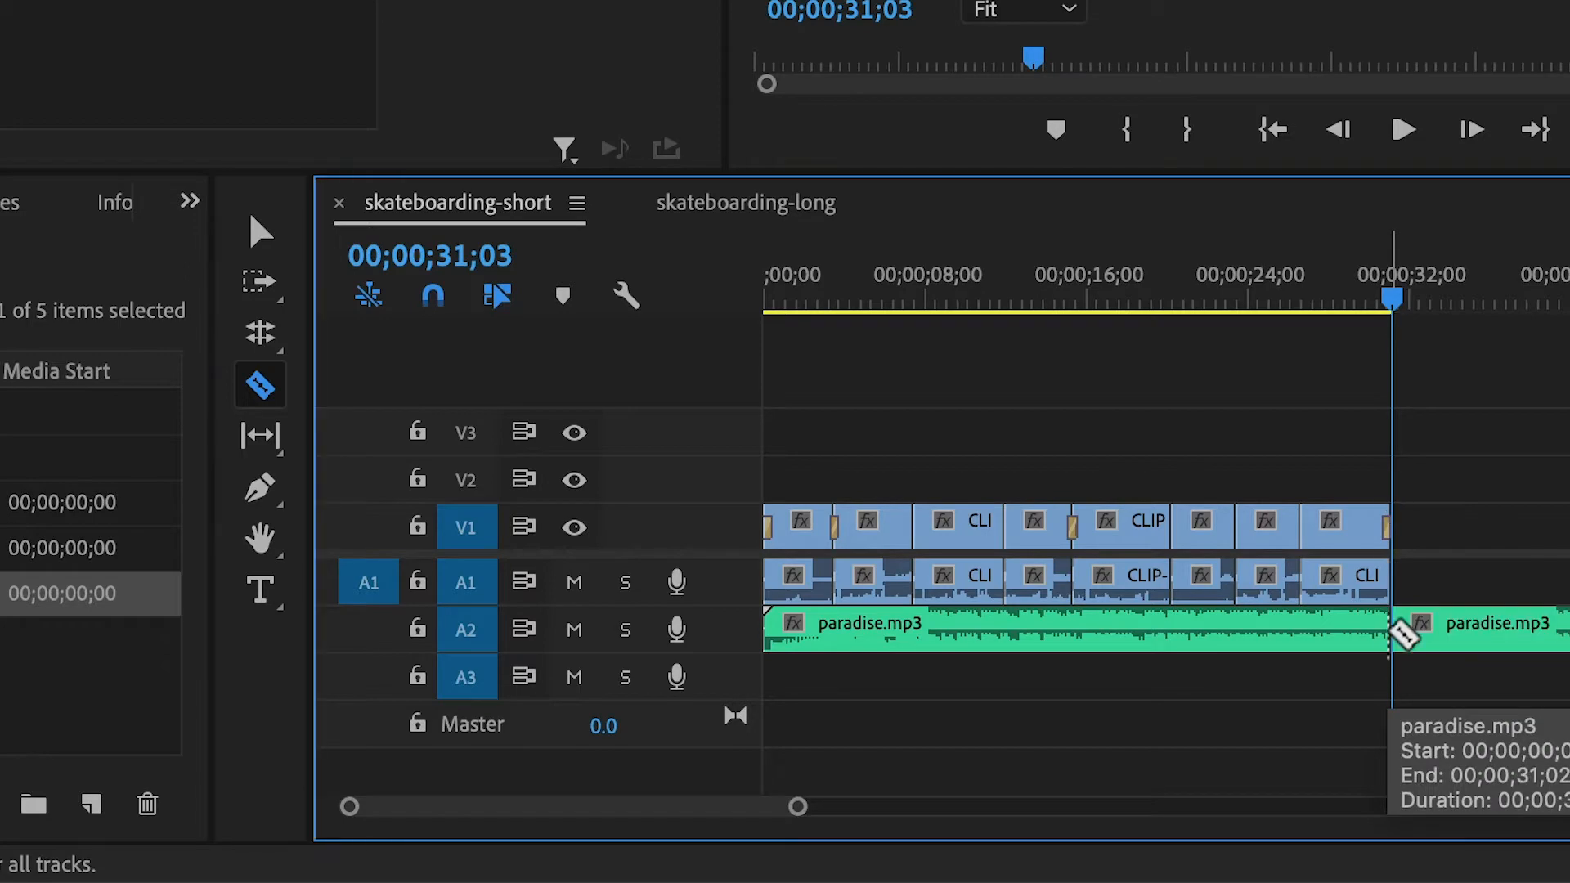
{"action": "mouse_move", "coordinate": [358, 270]}
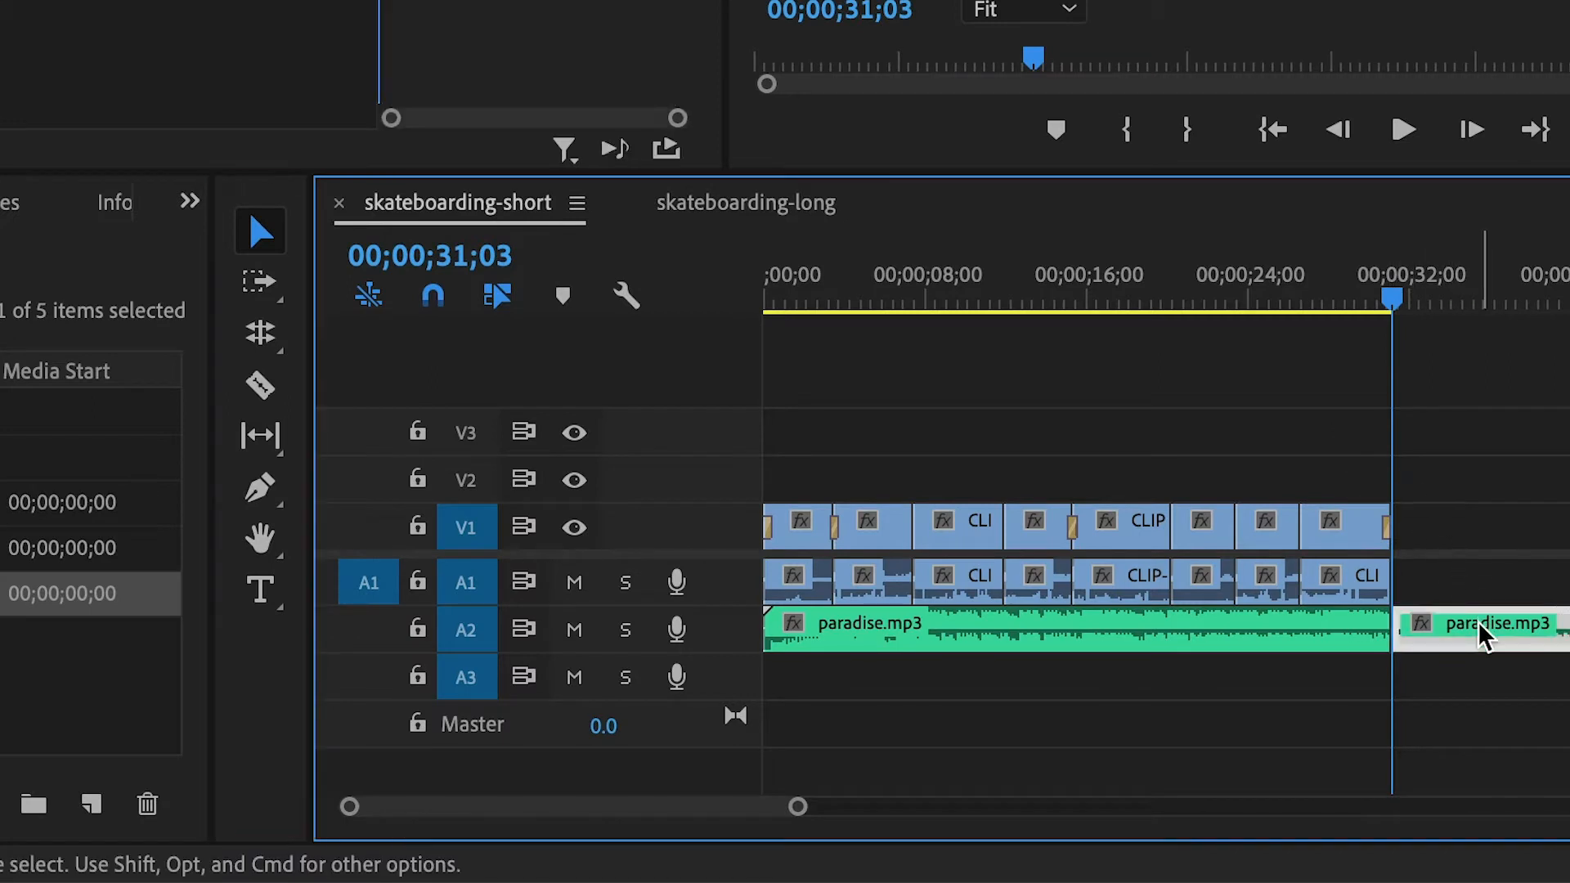
{"action": "mouse_move", "coordinate": [1471, 509]}
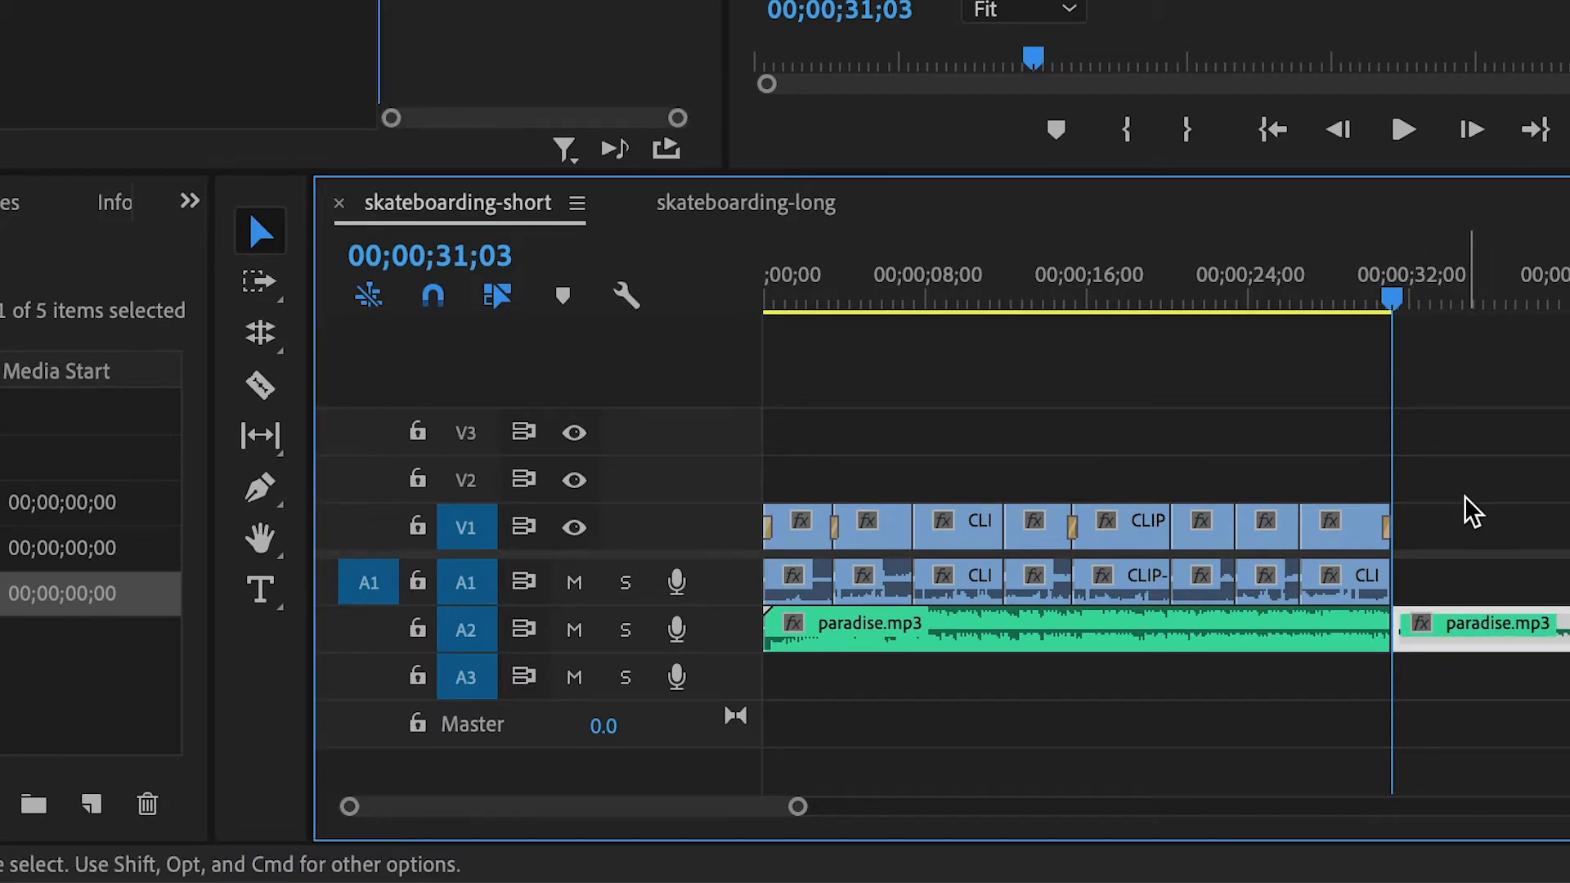
{"action": "key", "text": "Delete"}
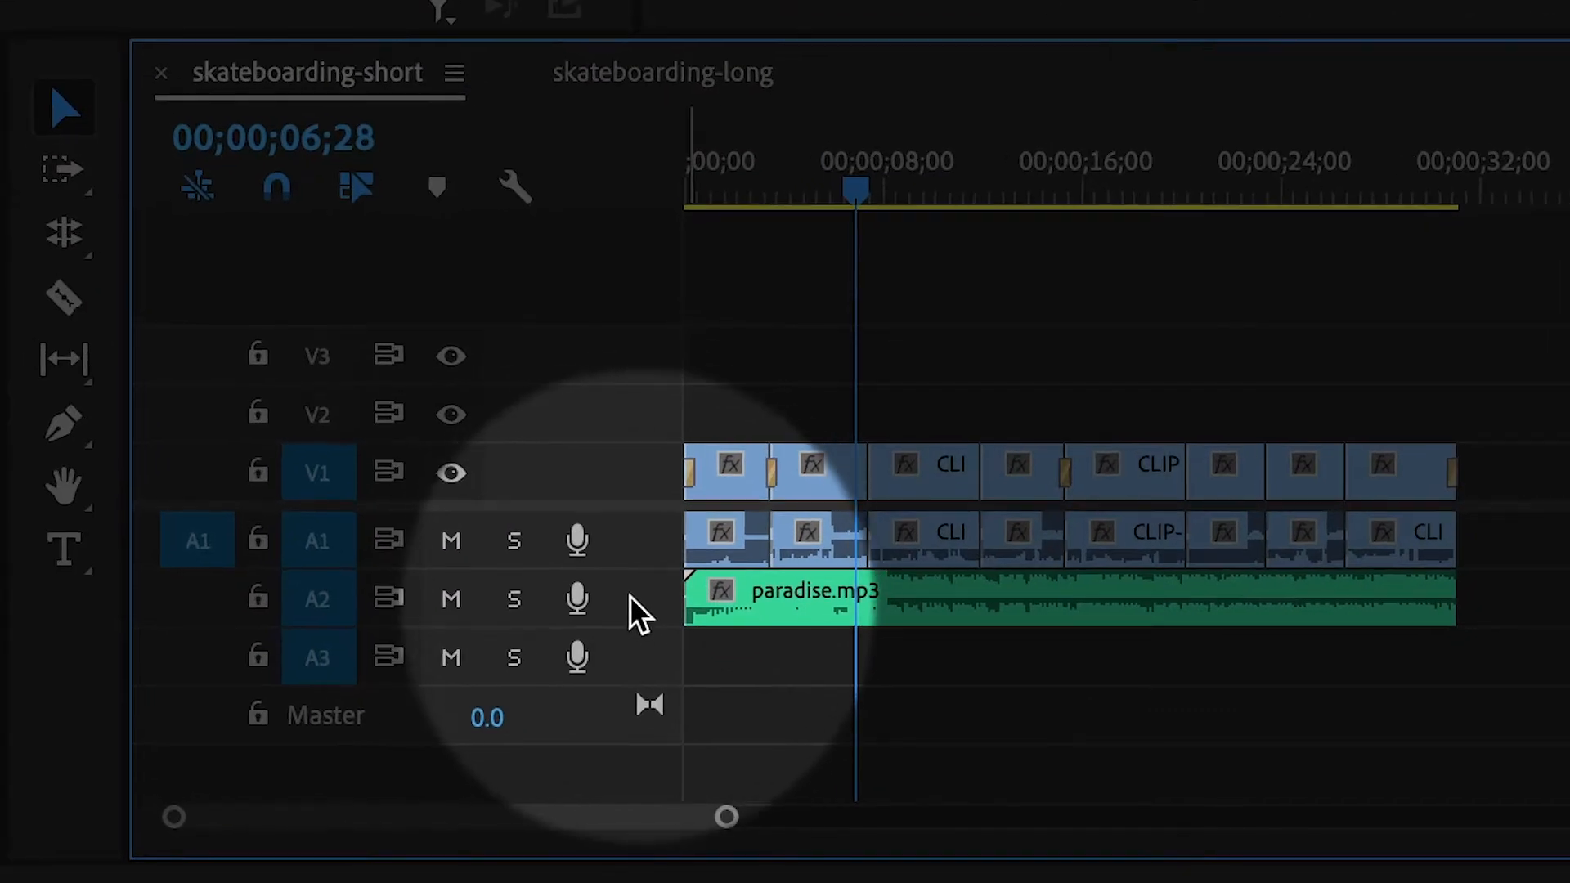
{"action": "mouse_move", "coordinate": [641, 600]}
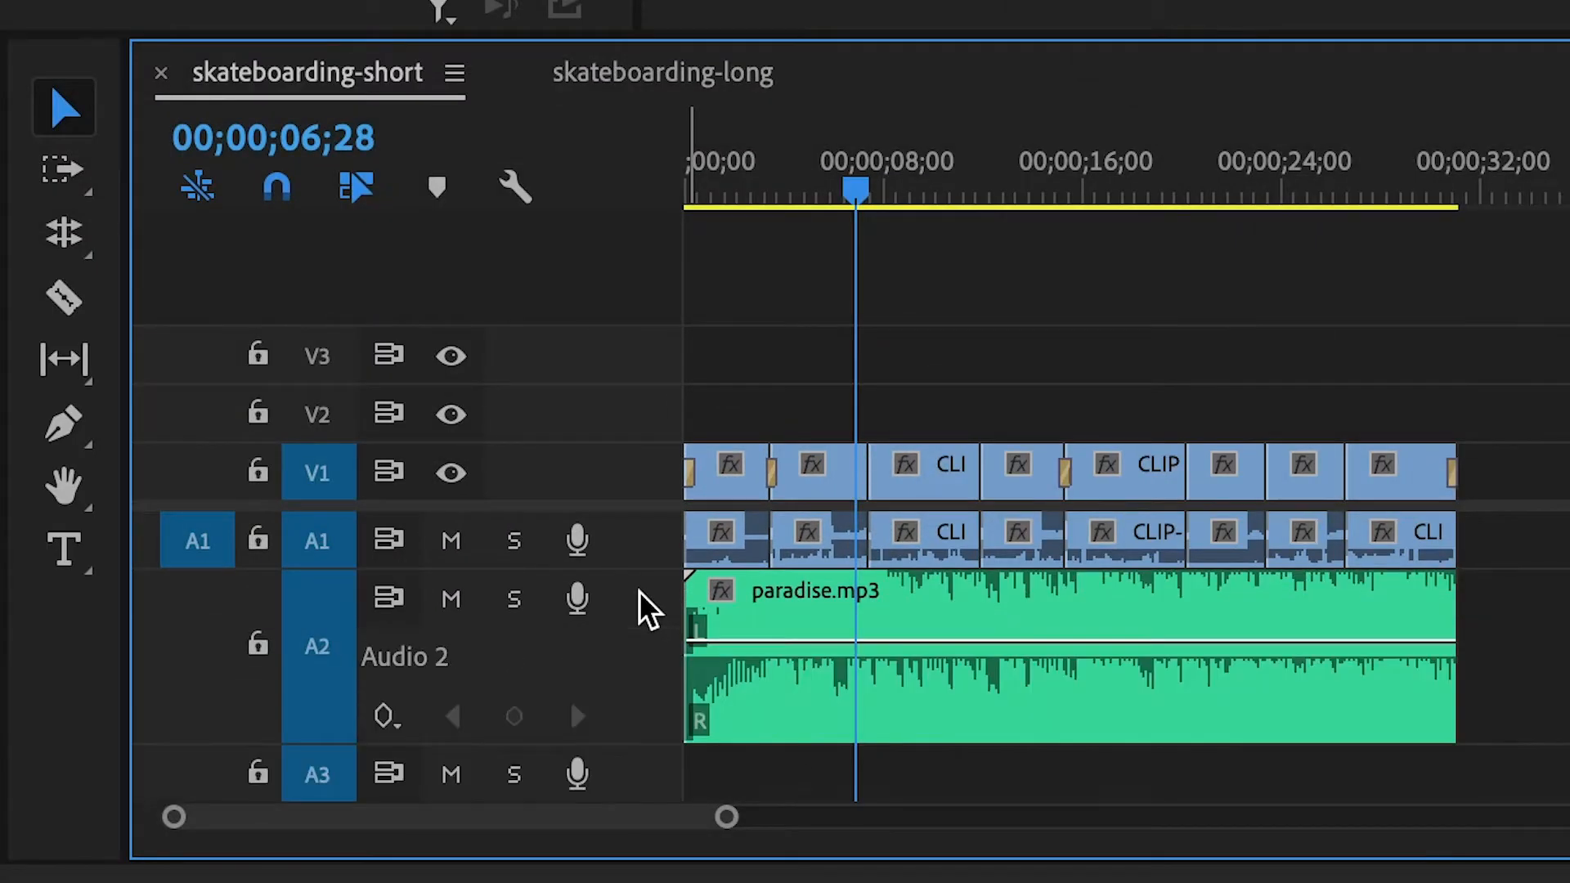
{"action": "mouse_move", "coordinate": [631, 712]}
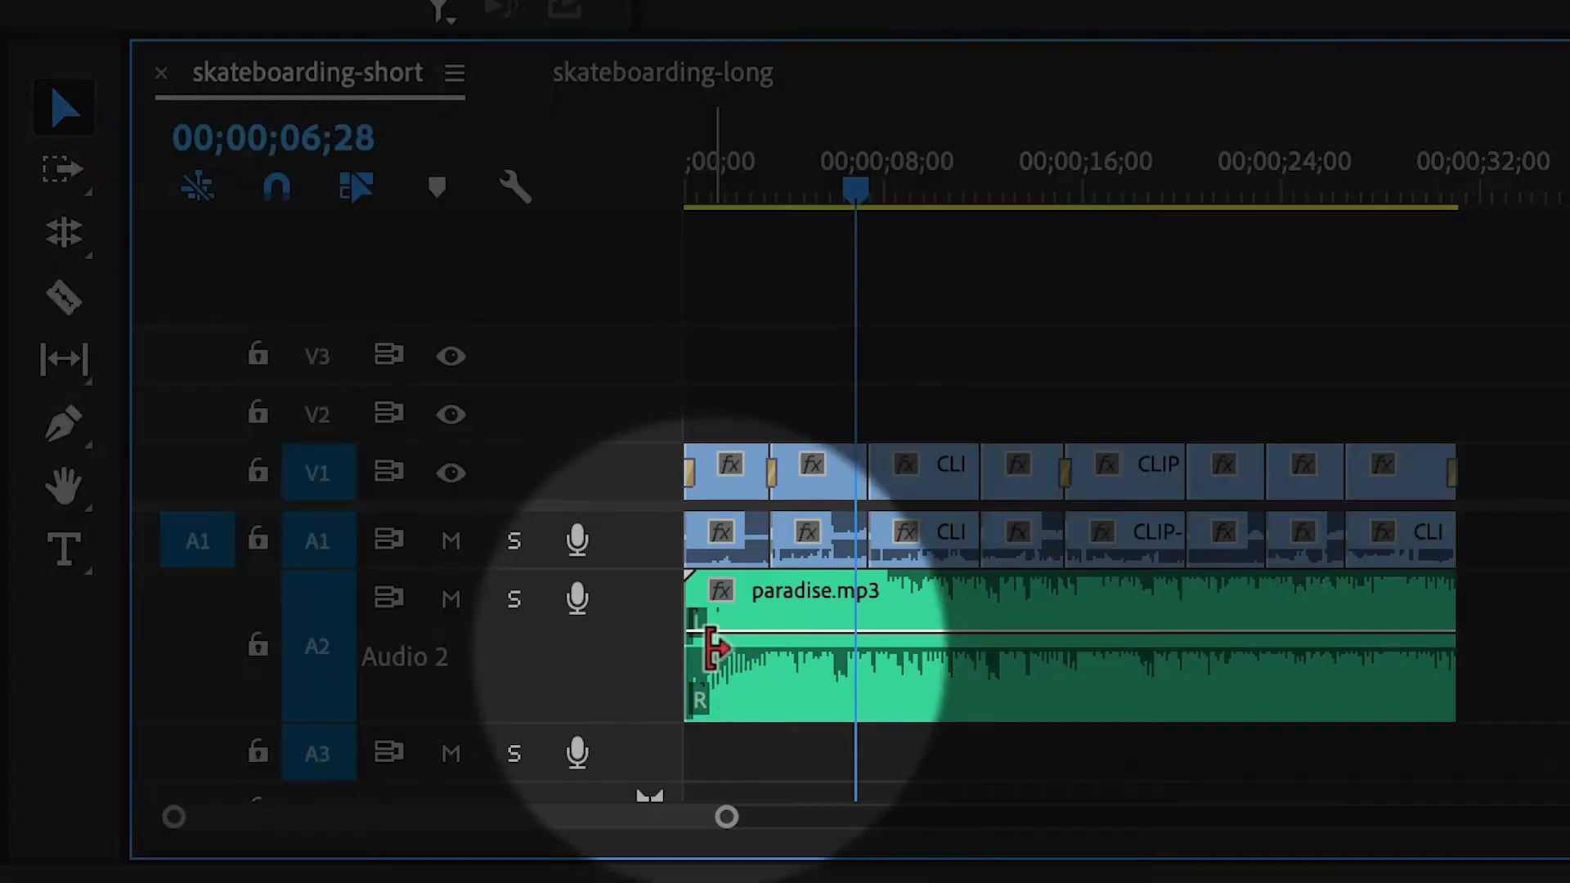
{"action": "mouse_move", "coordinate": [731, 651]}
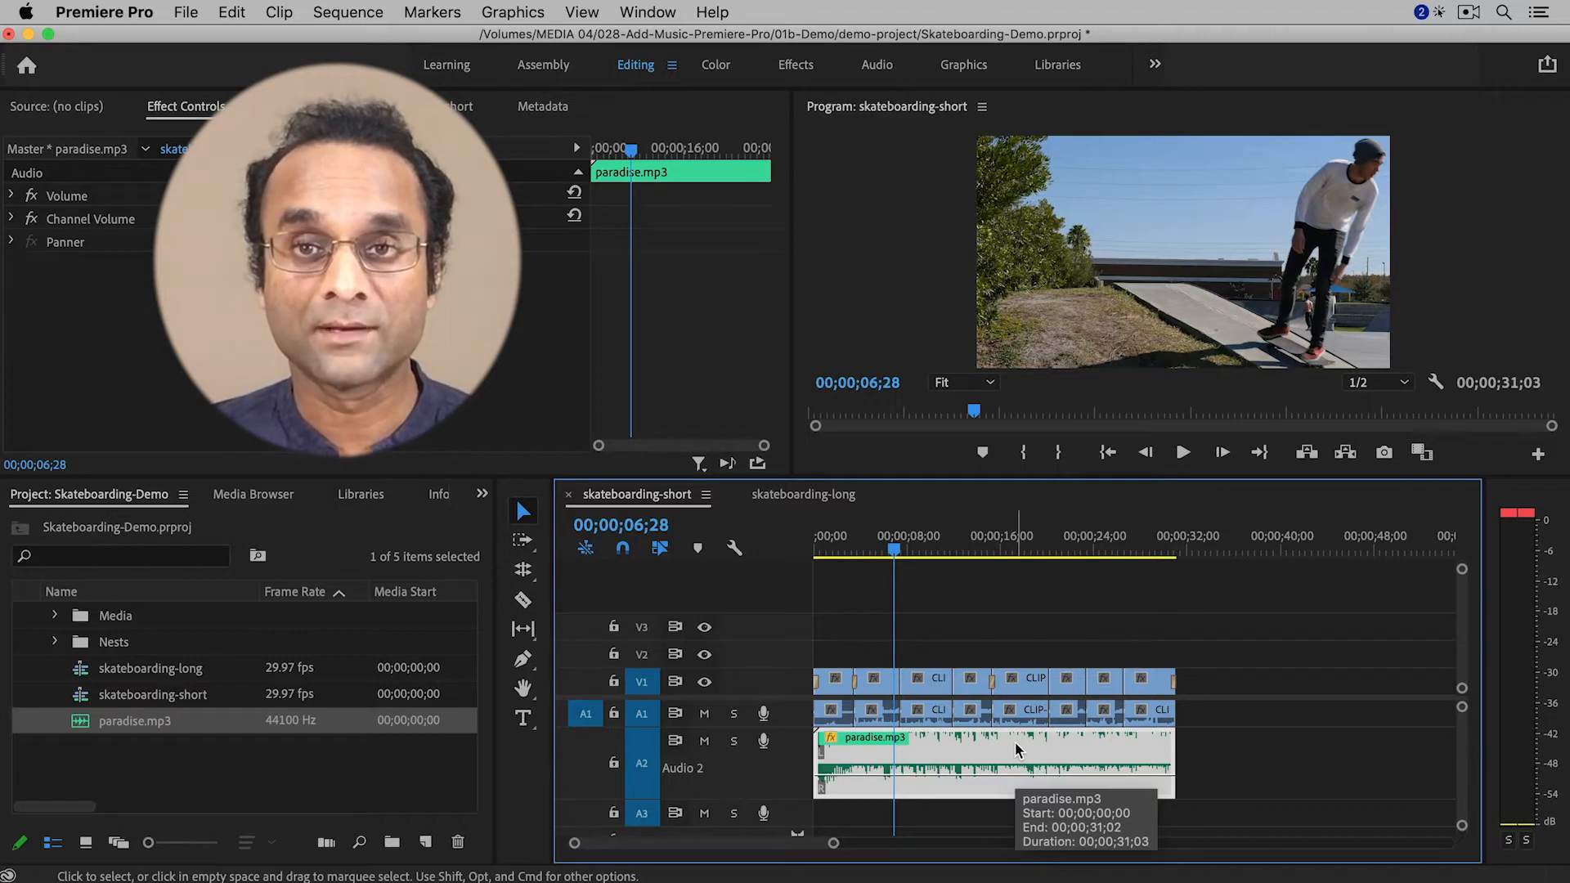
{"action": "mouse_move", "coordinate": [1016, 749]}
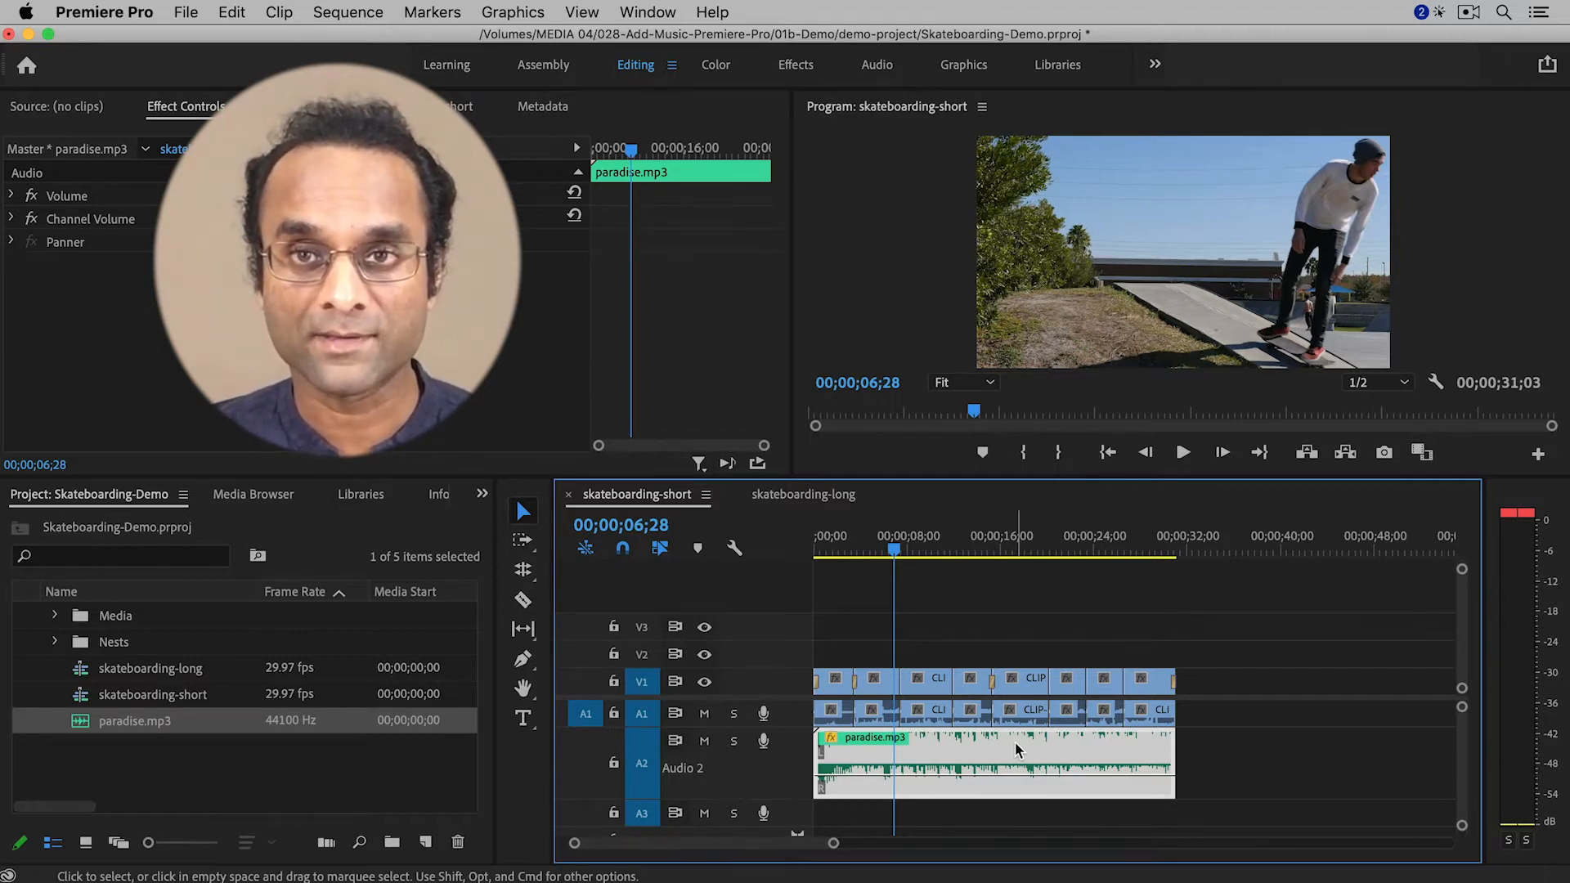
Mute track A1 so only the paradise.mp3 music plays from 00;00;09;00.
{"action": "left_click", "coordinate": [829, 548]}
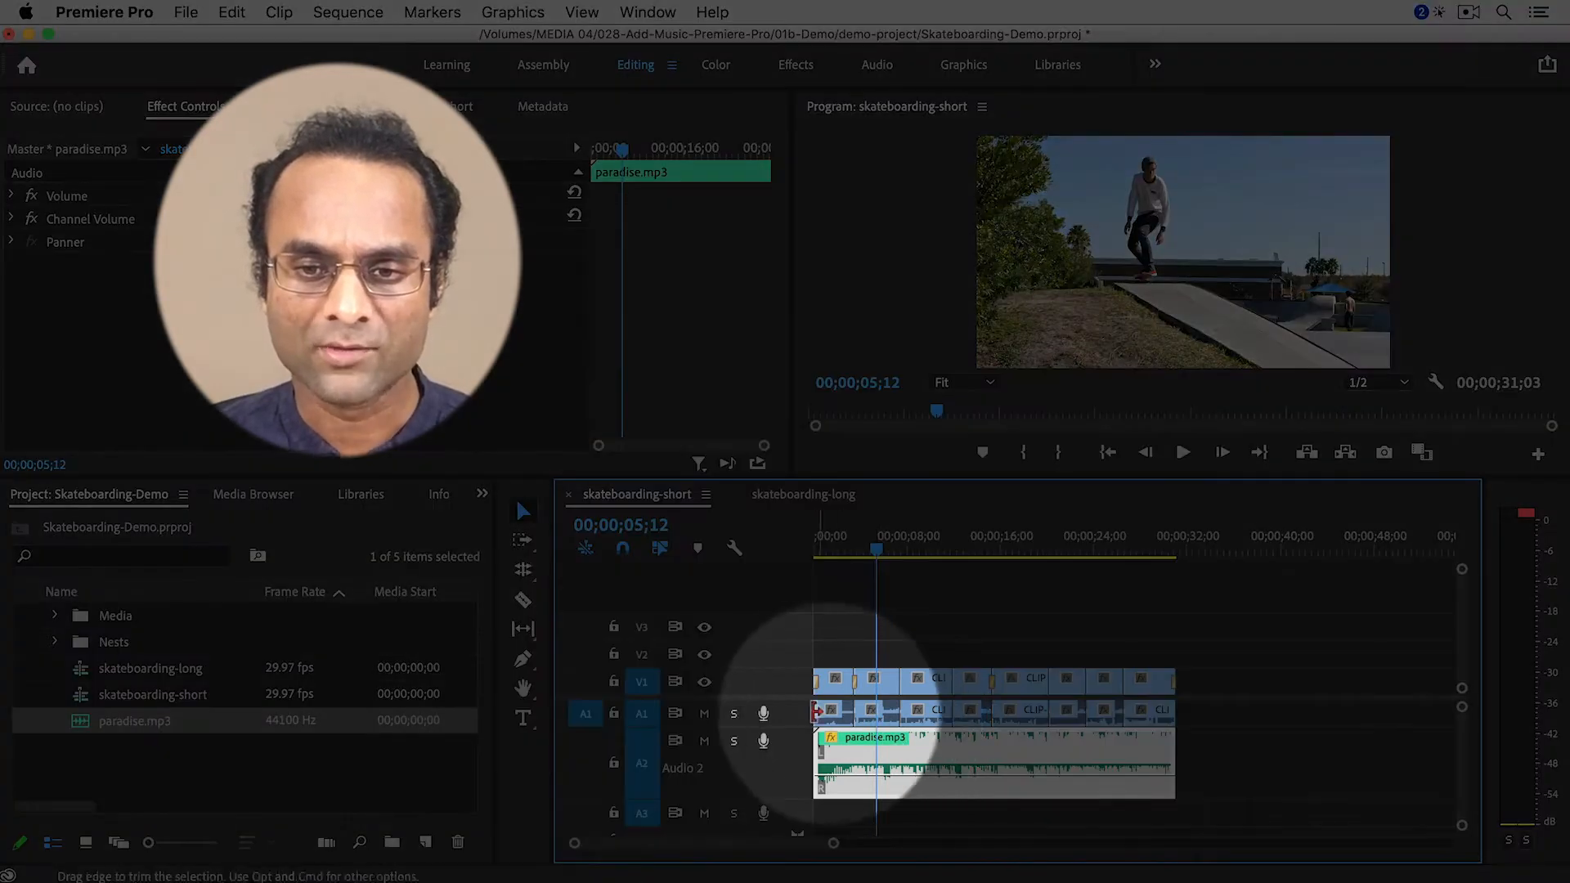
{"action": "left_click", "coordinate": [703, 713]}
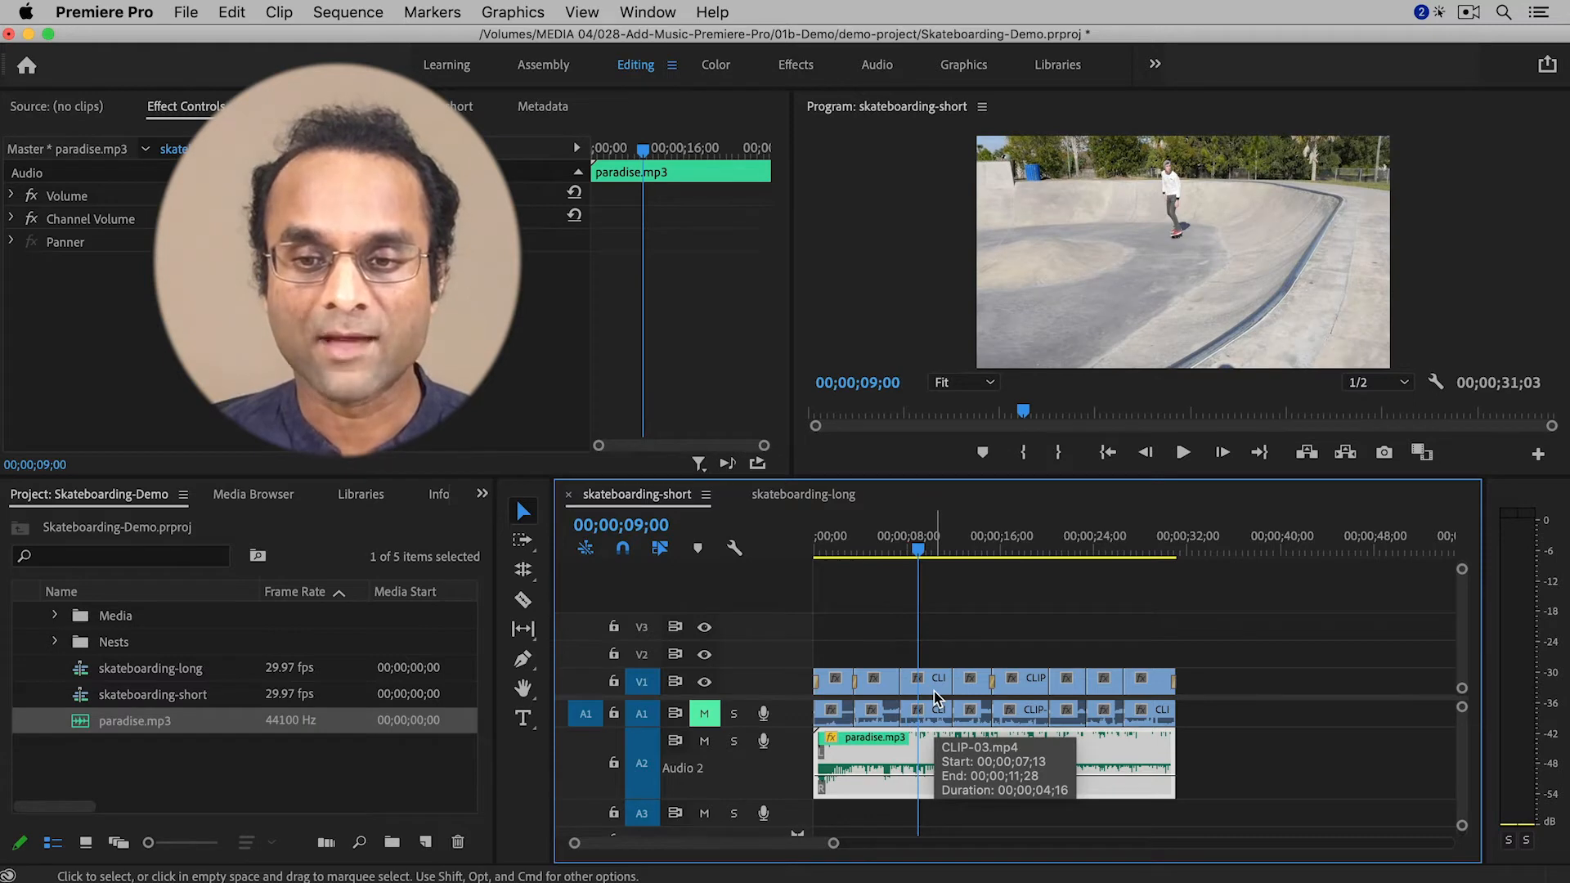
{"action": "mouse_move", "coordinate": [1040, 752]}
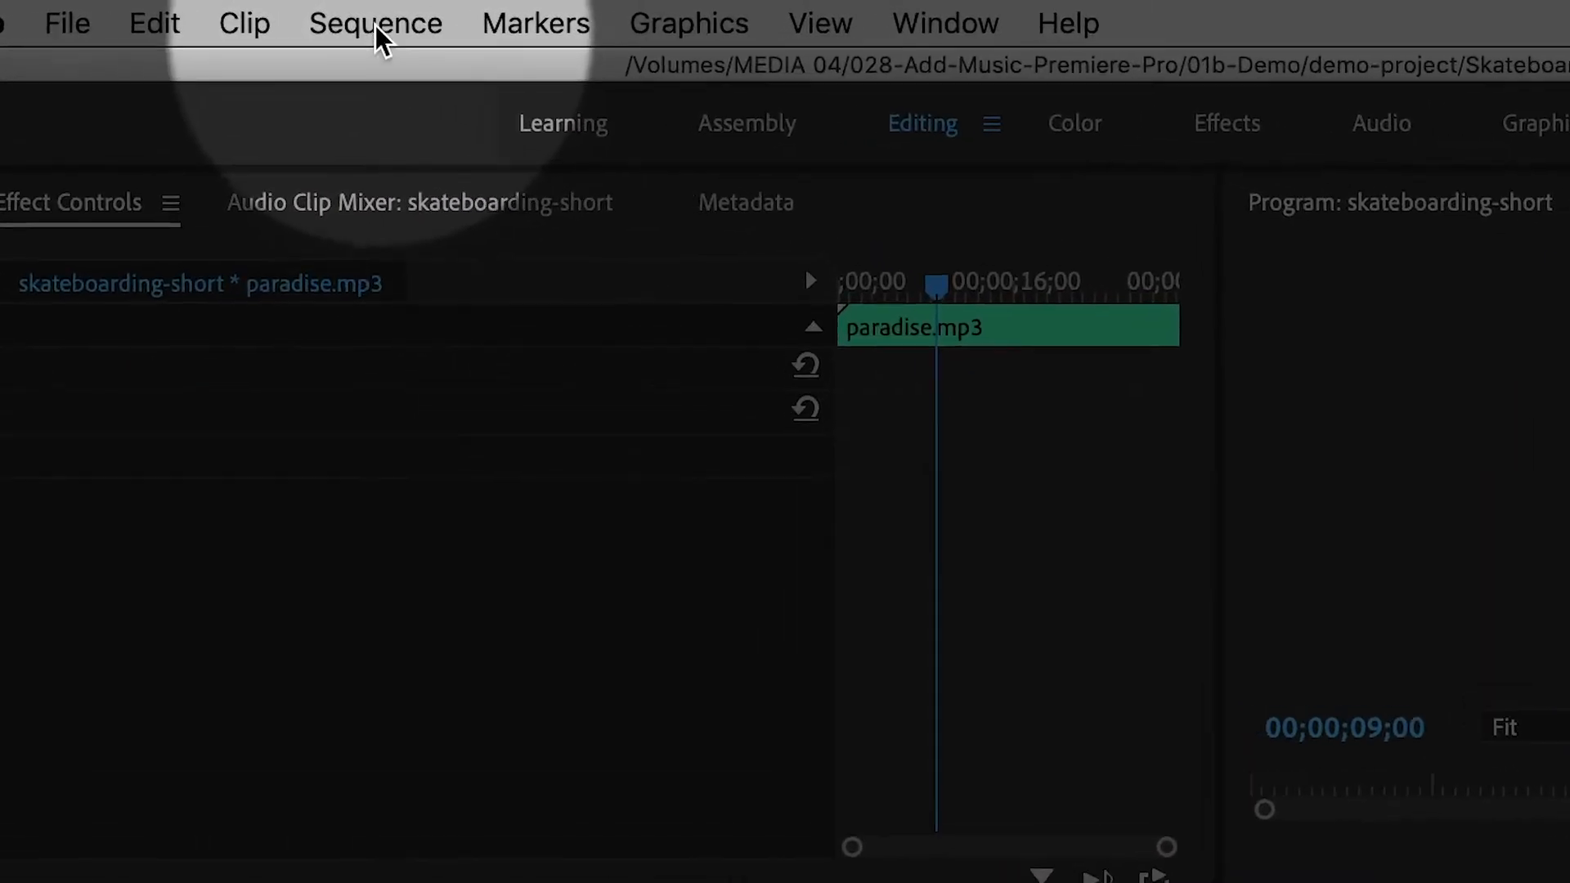
{"action": "left_click", "coordinate": [376, 21]}
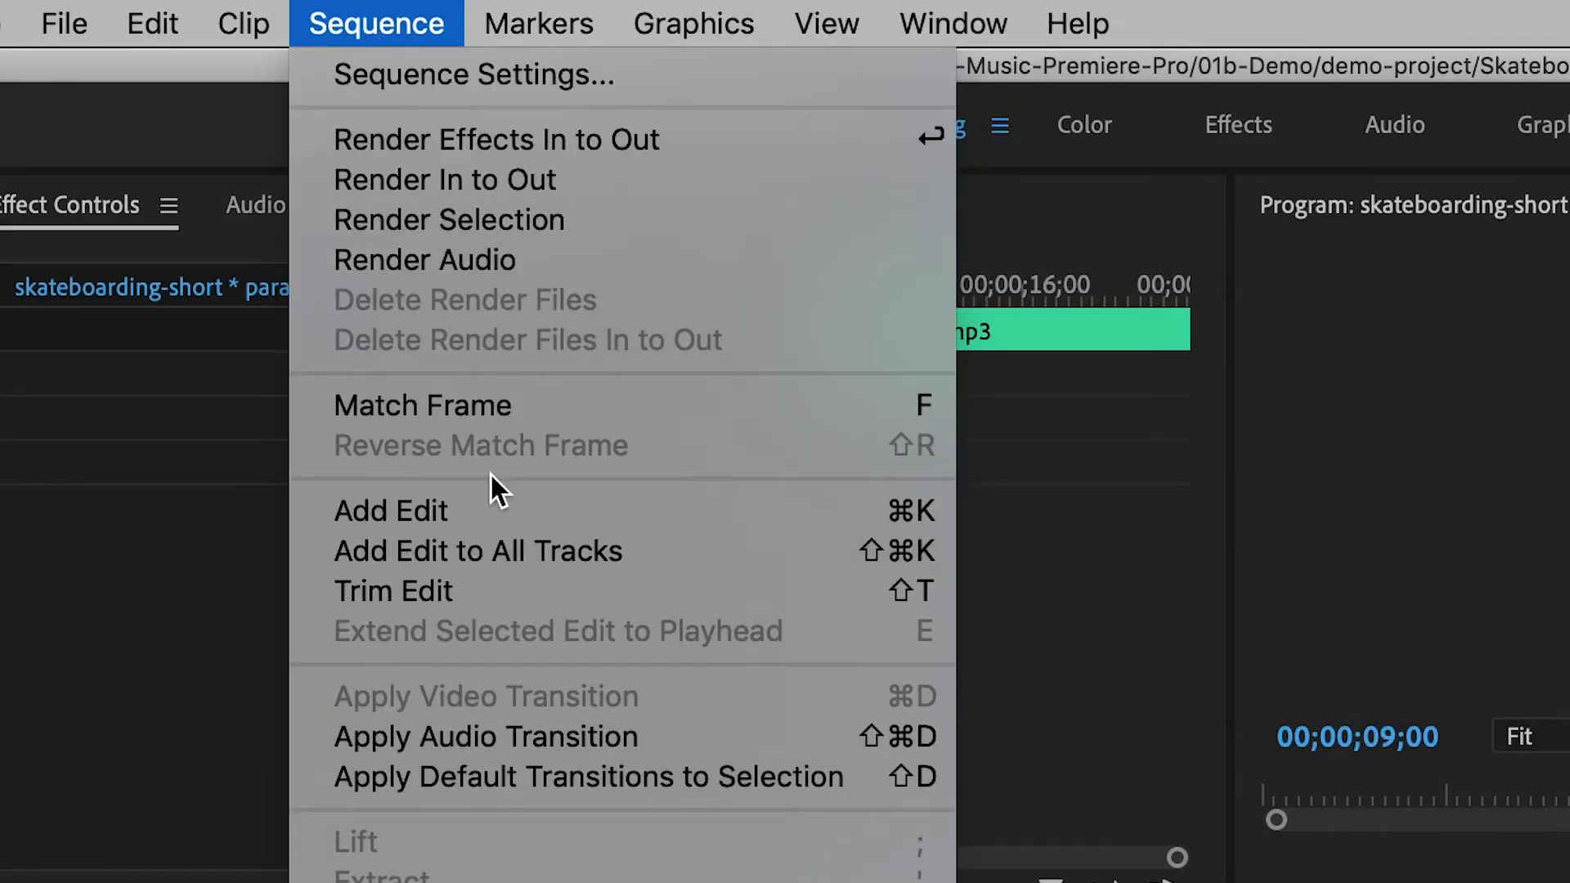
{"action": "mouse_move", "coordinate": [701, 605]}
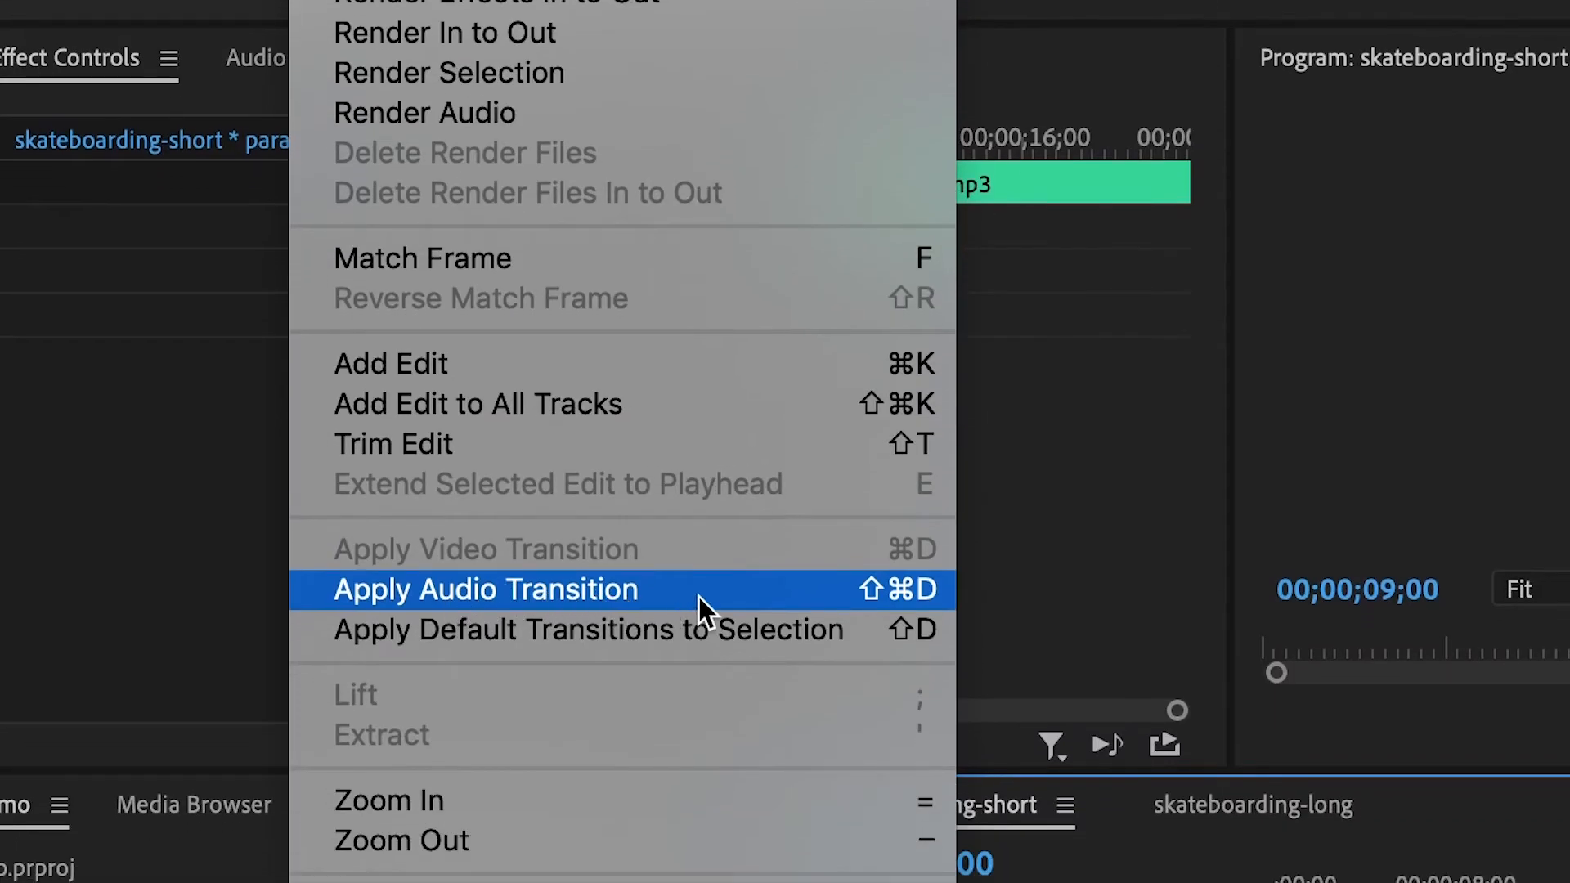
{"action": "left_click", "coordinate": [482, 588]}
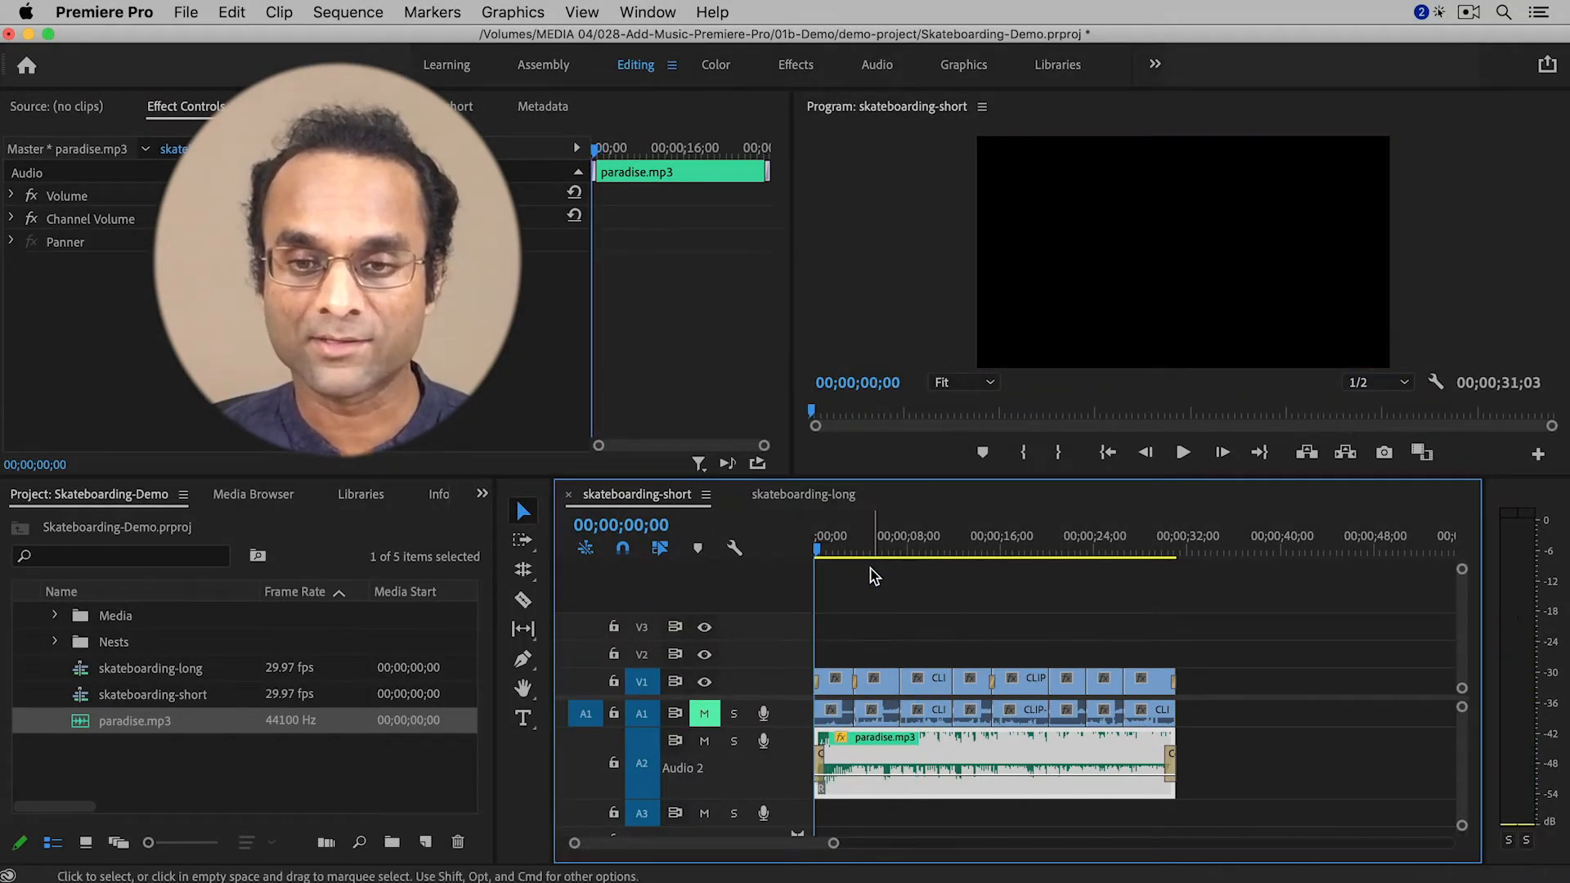
{"action": "left_click", "coordinate": [1182, 451]}
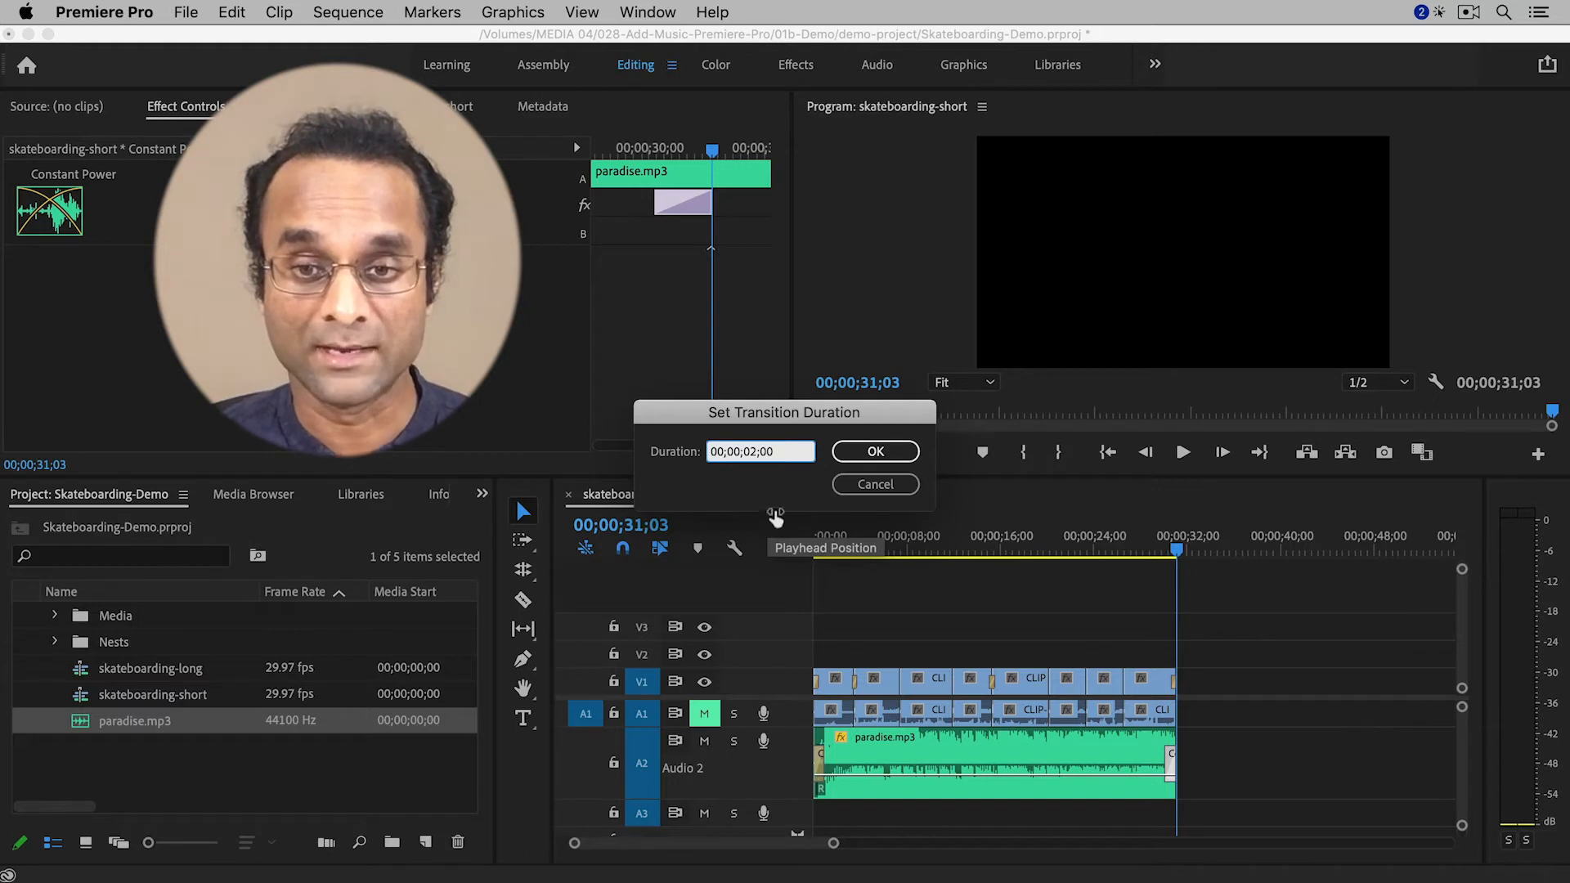
Confirm the 00;00;02;00 fade-out duration and play the ending to hear it.
{"action": "left_click", "coordinate": [874, 452]}
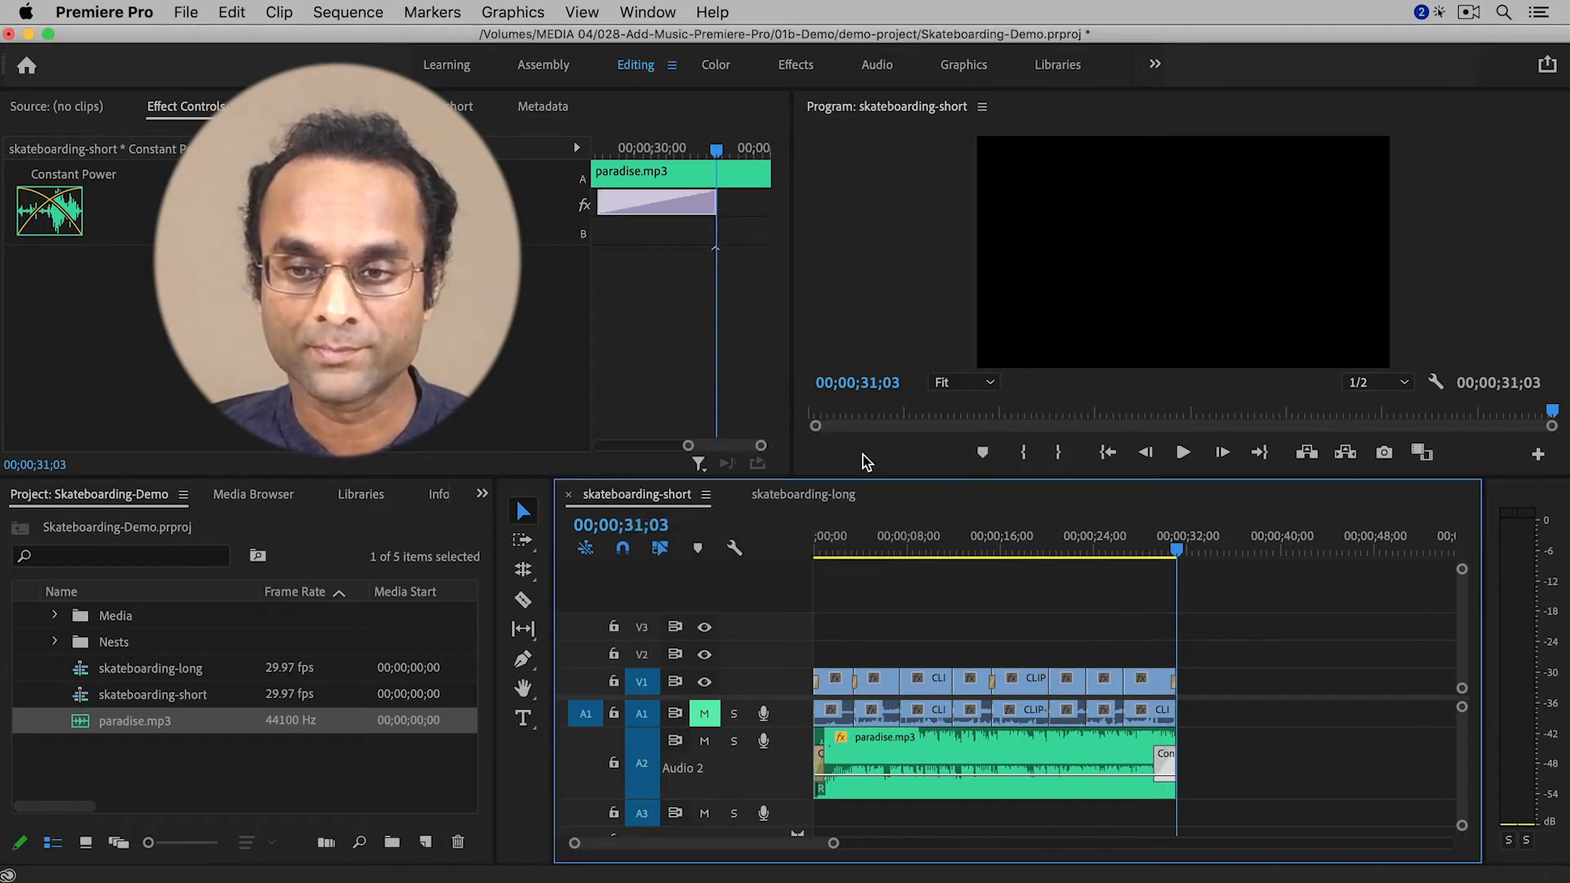
{"action": "left_click", "coordinate": [1132, 551]}
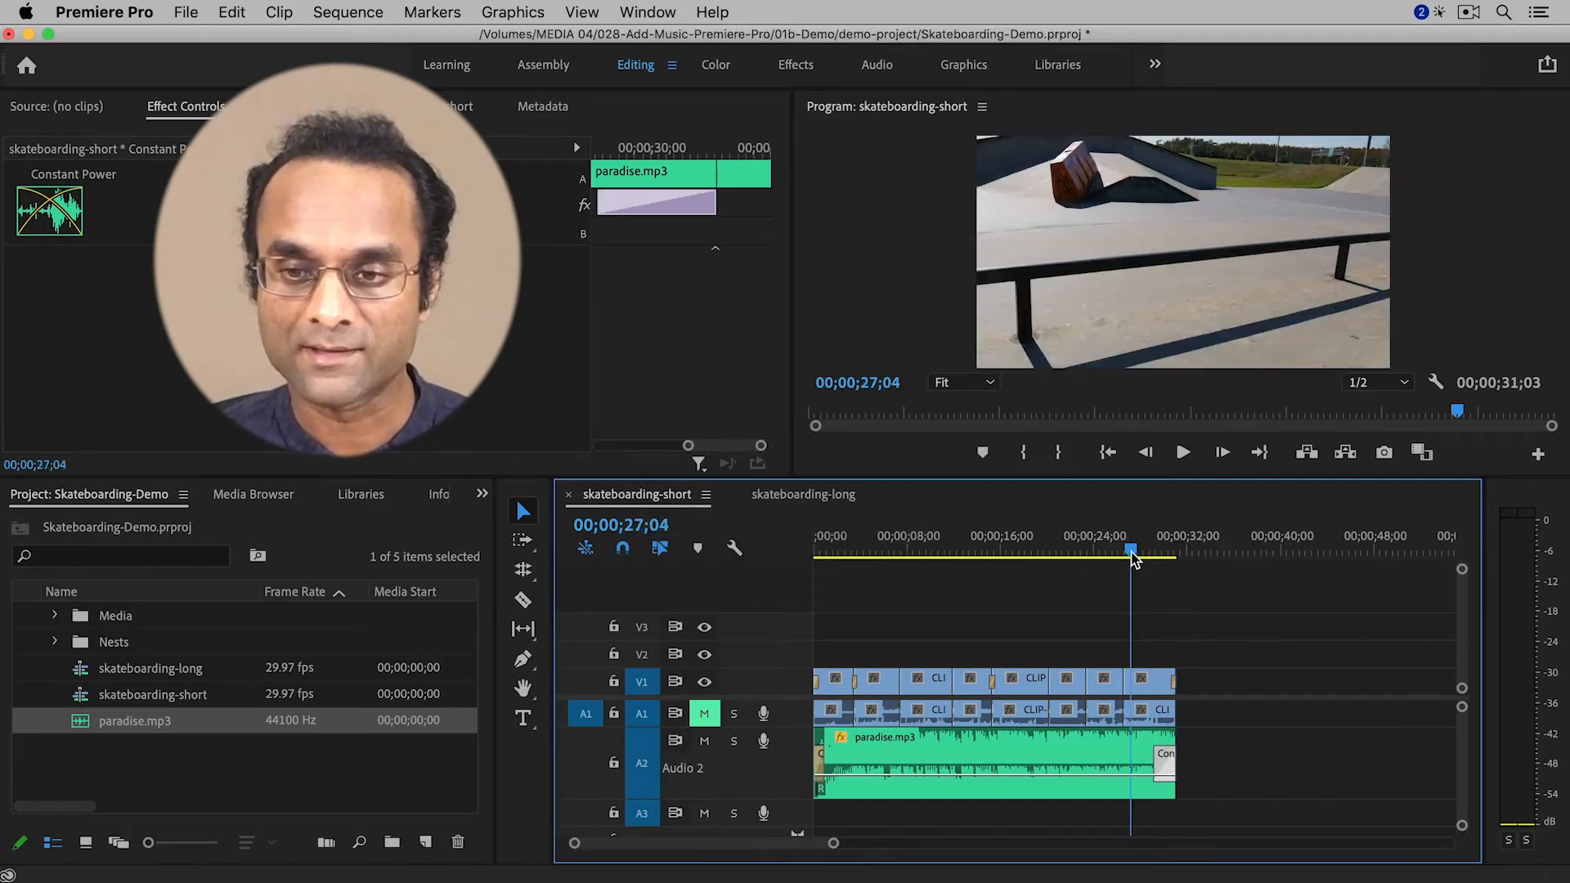
{"action": "left_click", "coordinate": [1181, 451]}
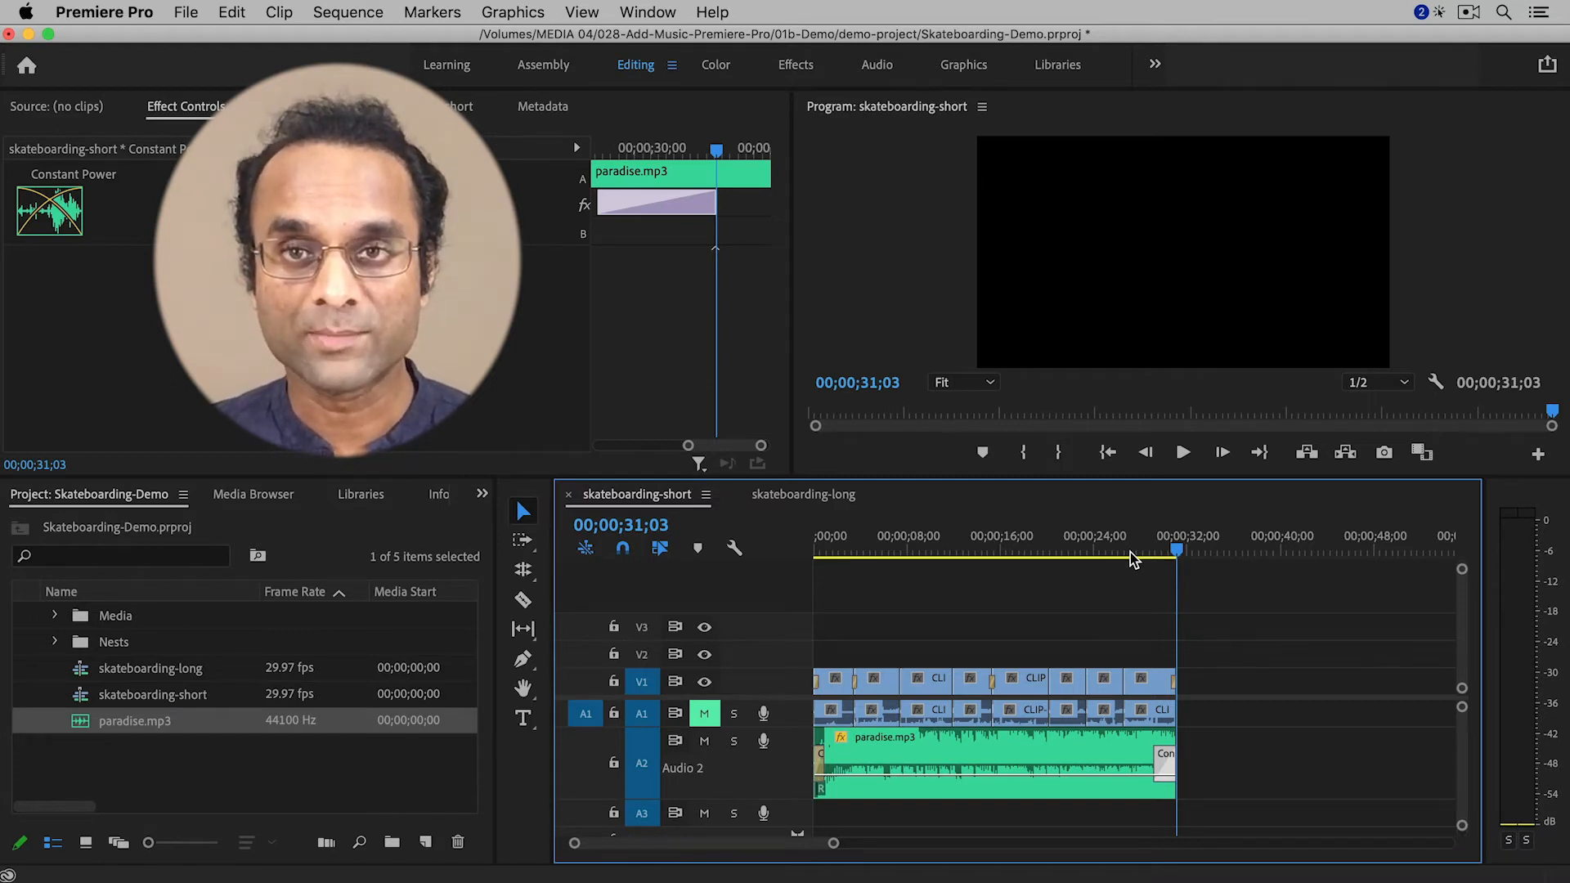
{"action": "mouse_move", "coordinate": [1112, 561]}
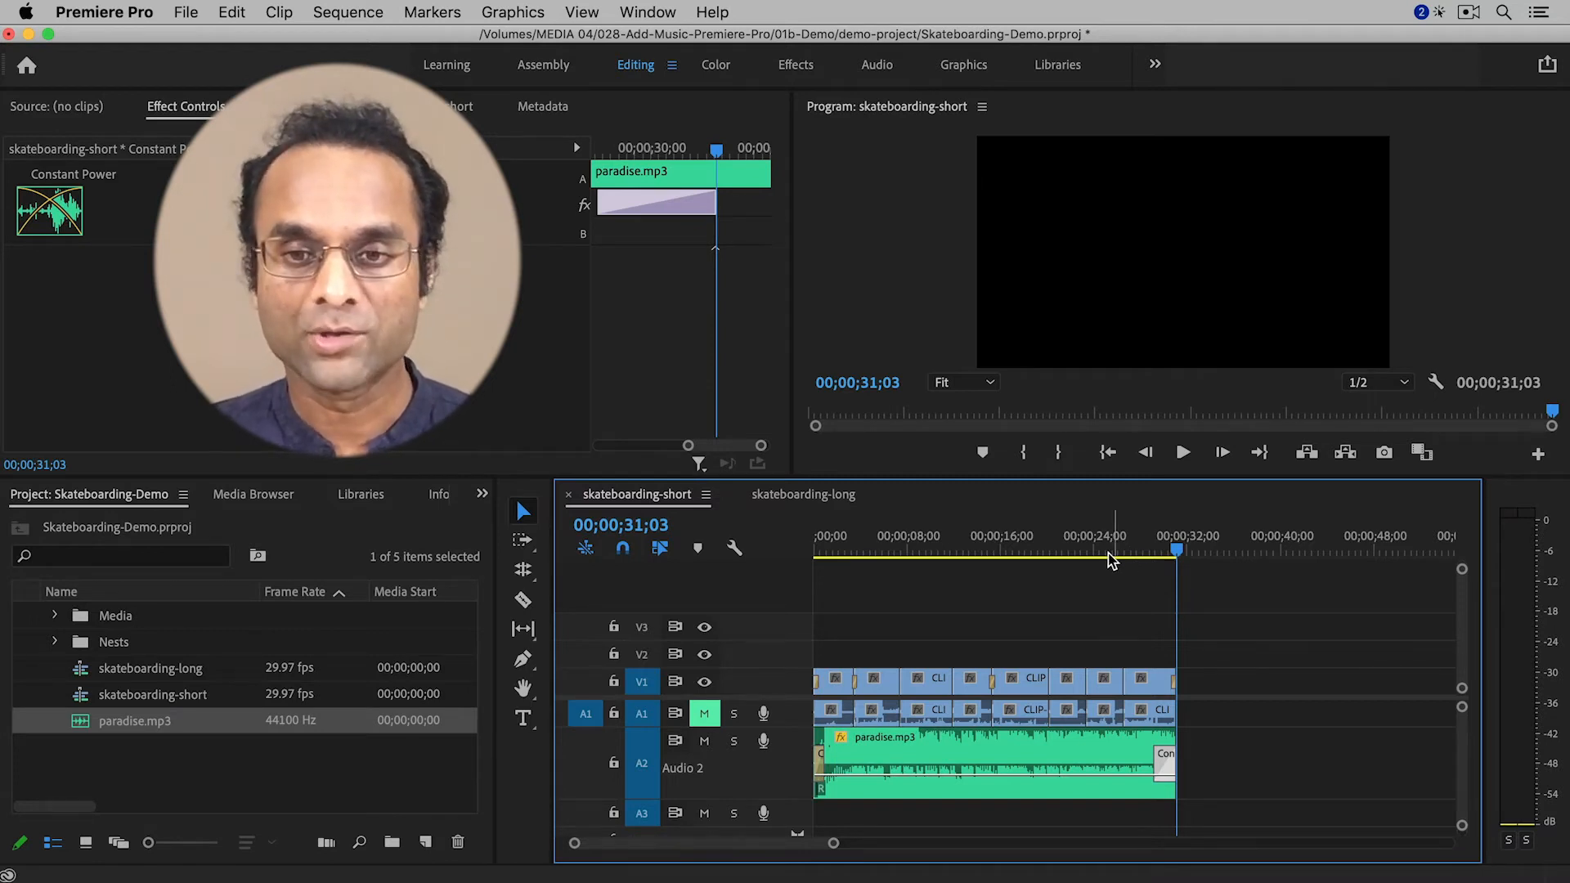
{"action": "mouse_move", "coordinate": [836, 525]}
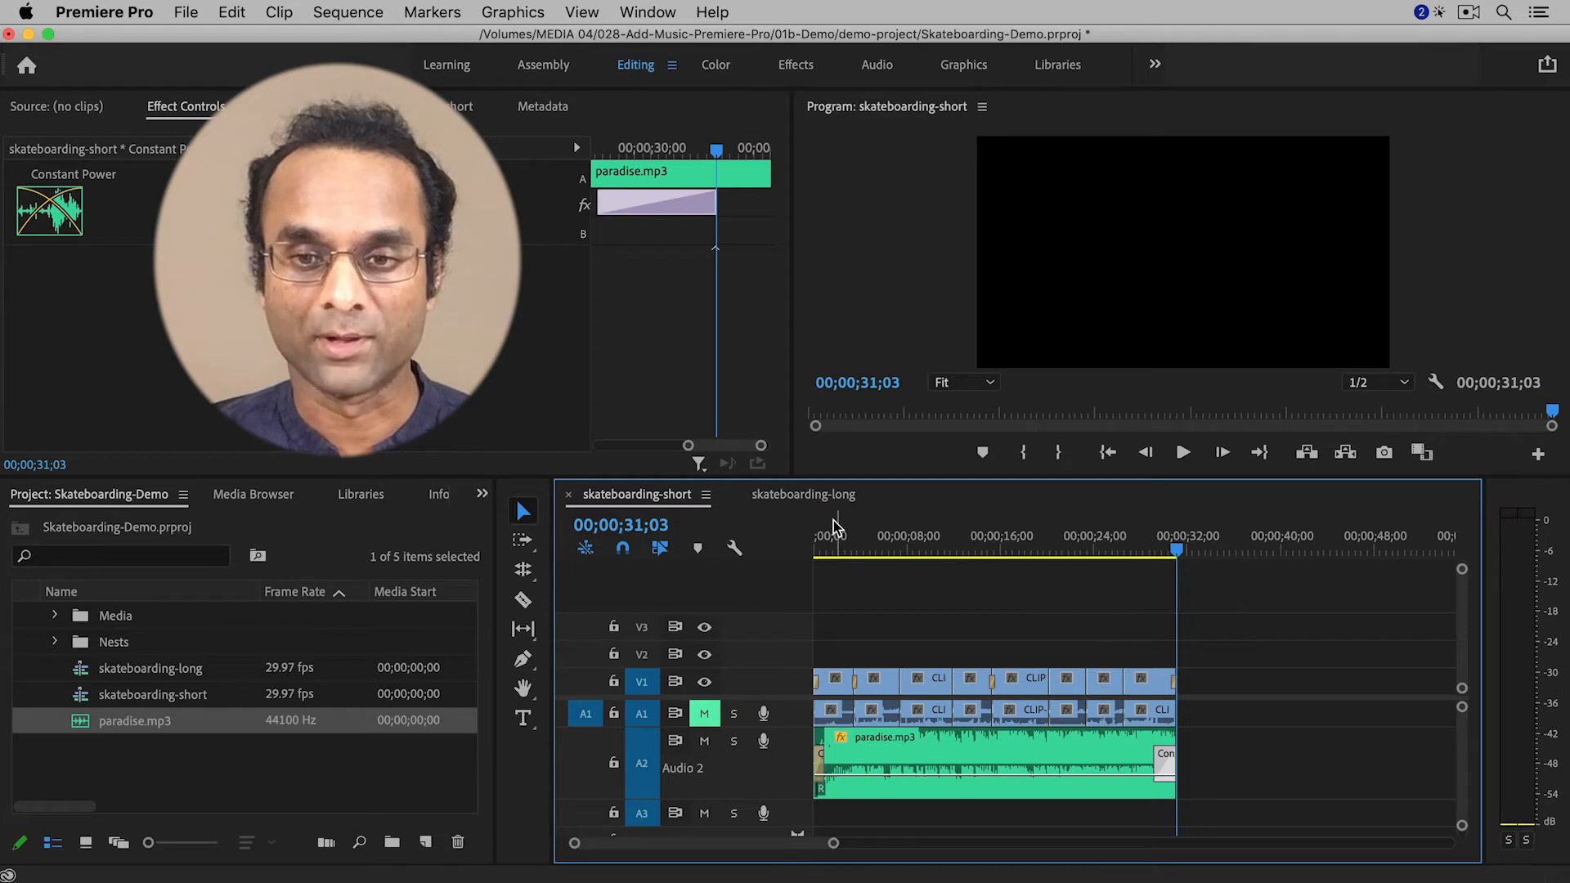
{"action": "left_click", "coordinate": [803, 494]}
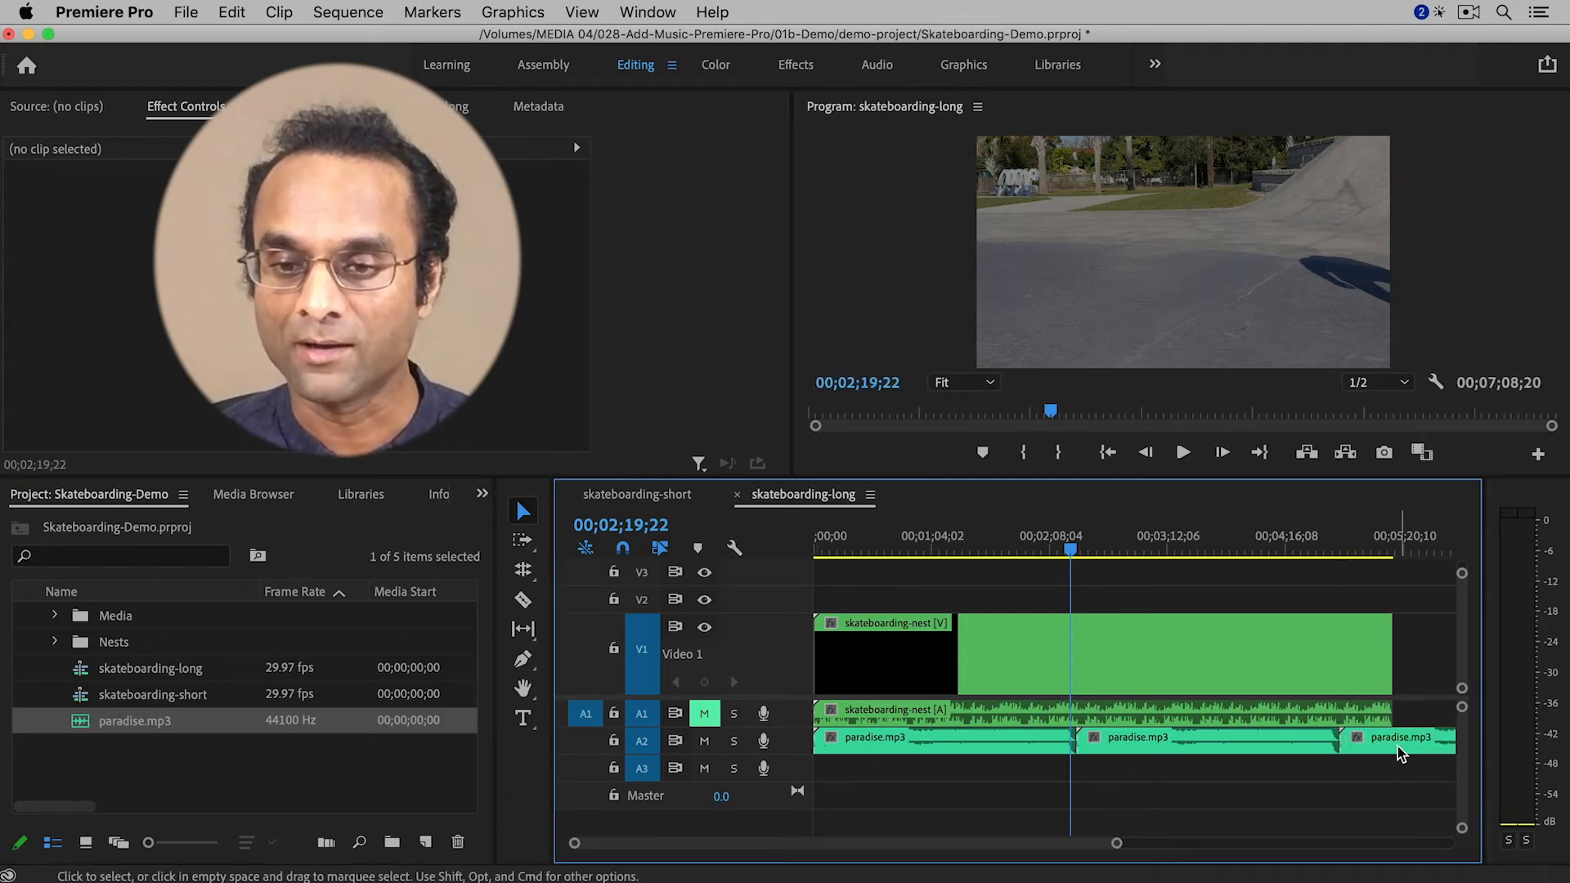
{"action": "mouse_move", "coordinate": [522, 610]}
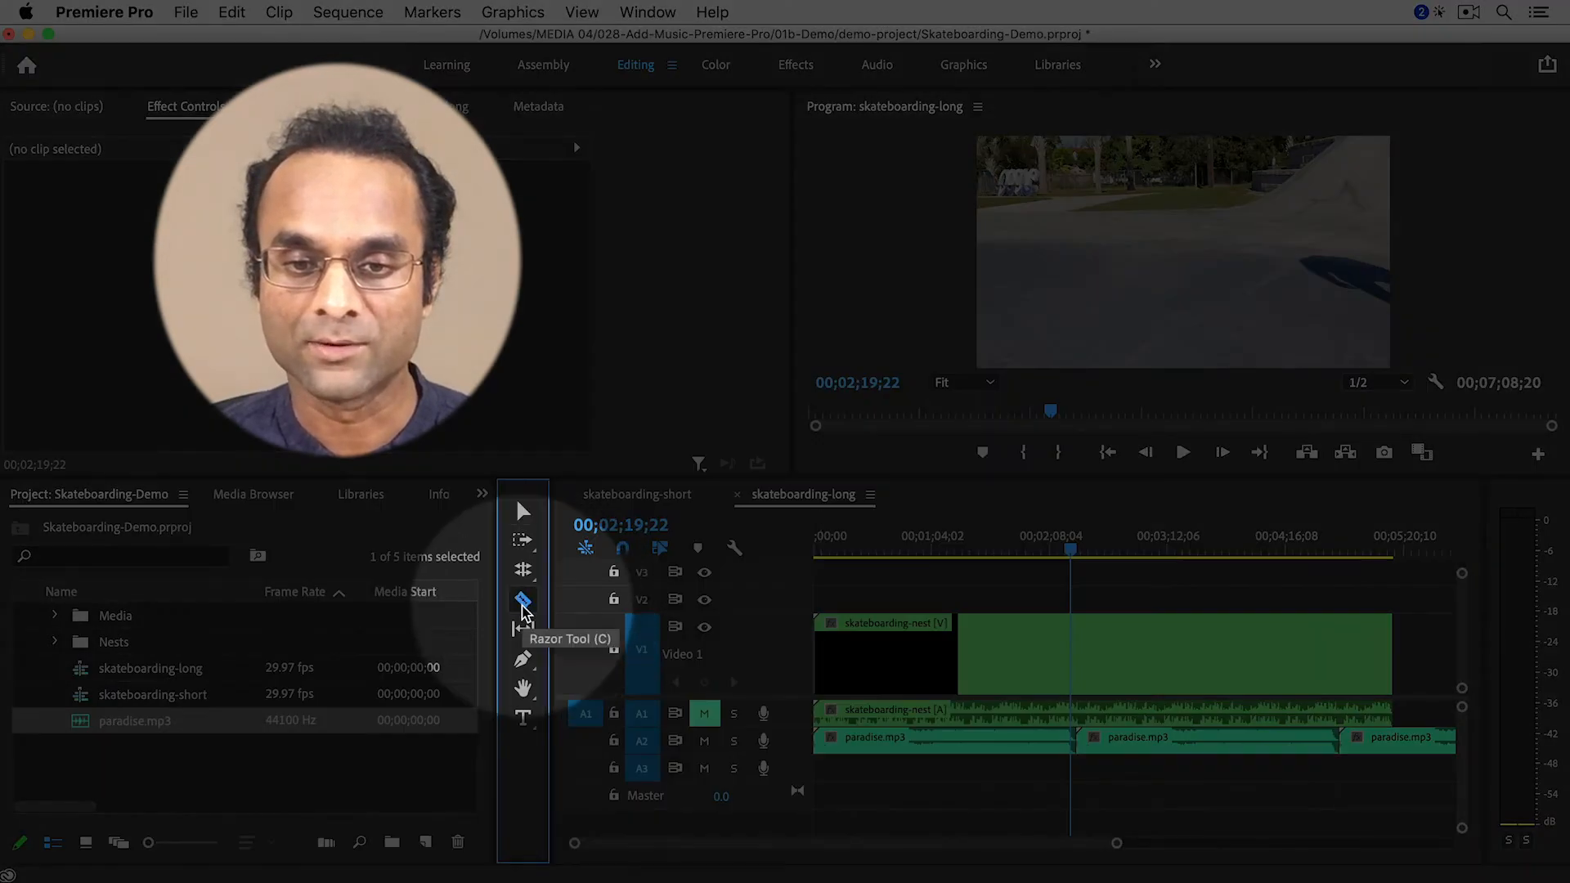
Razor-cut paradise.mp3 at the long sequence's video end and return to the Selection Tool.
{"action": "left_click", "coordinate": [522, 599]}
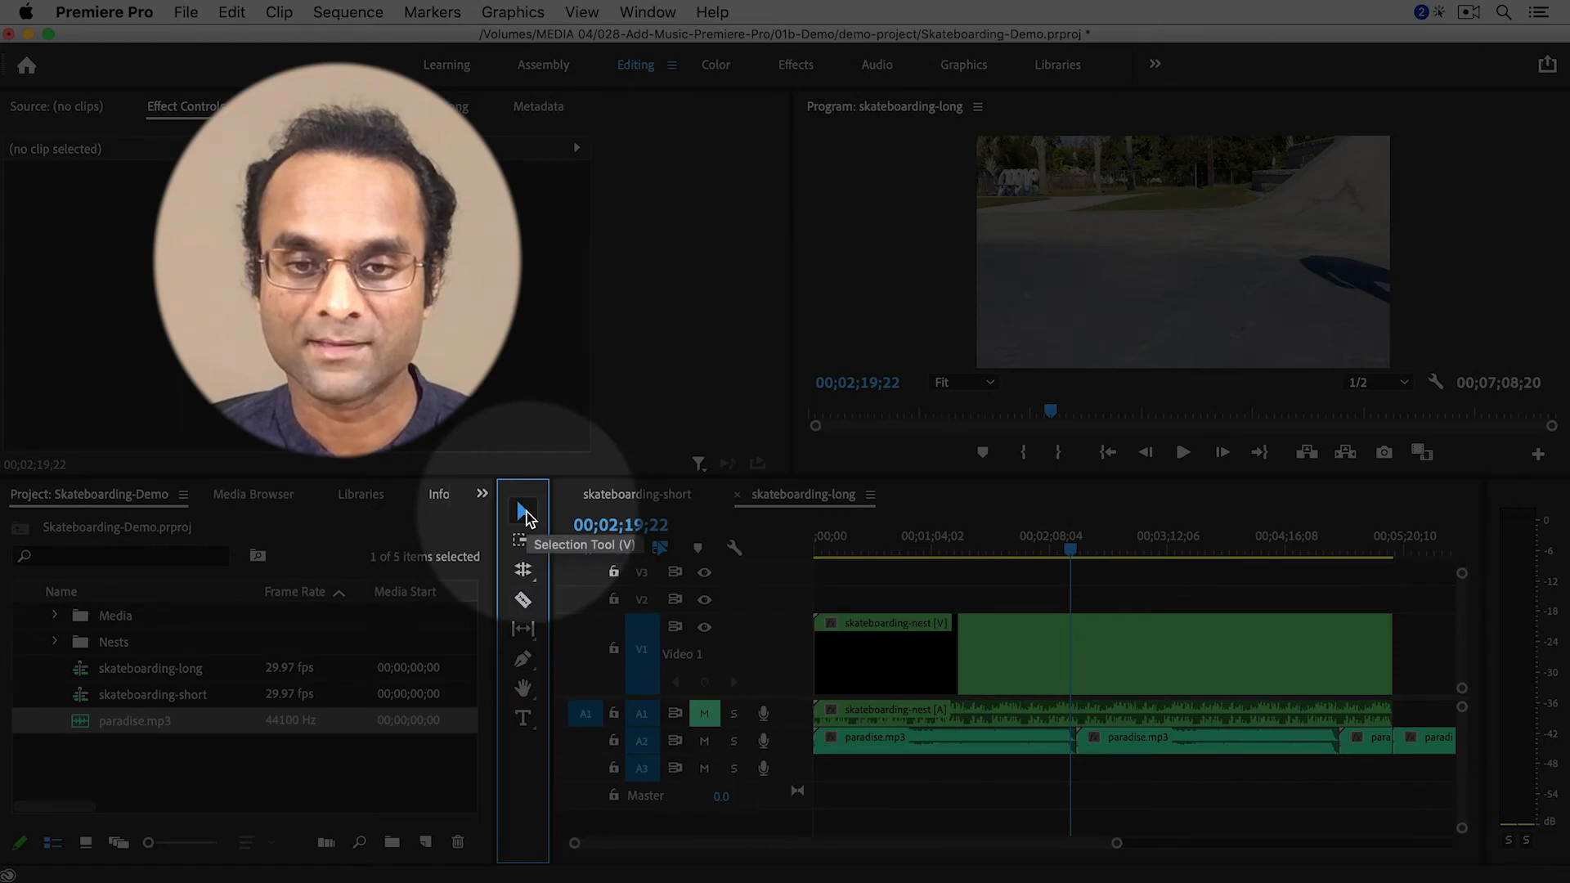
{"action": "left_click", "coordinate": [1432, 738]}
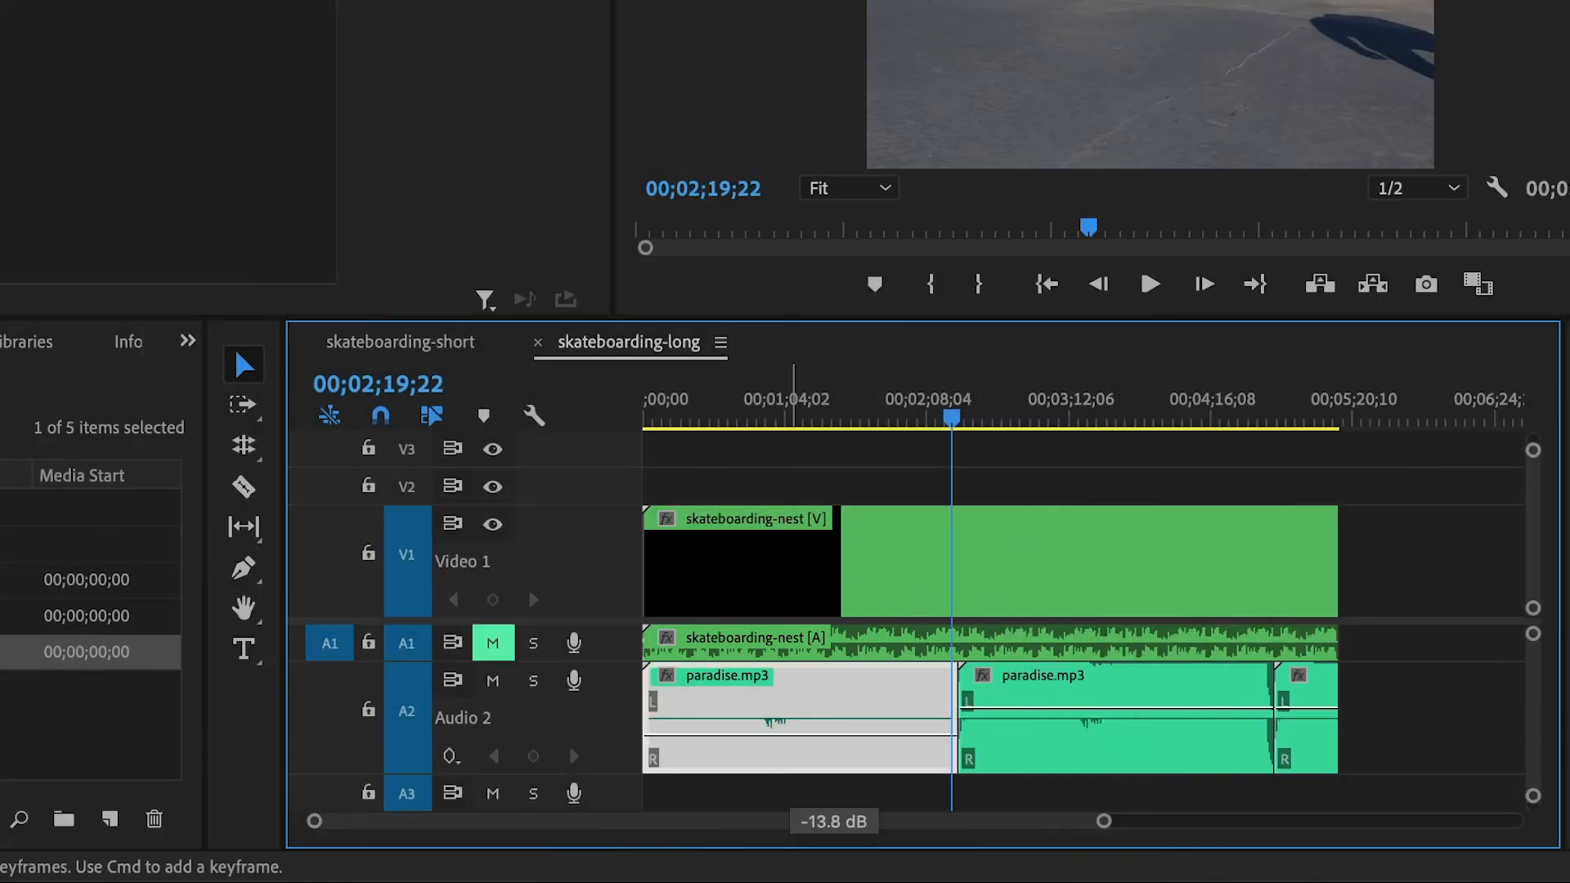
Select the trailing music piece past the video end and bring up the Sequence commands.
{"action": "left_click", "coordinate": [1112, 690]}
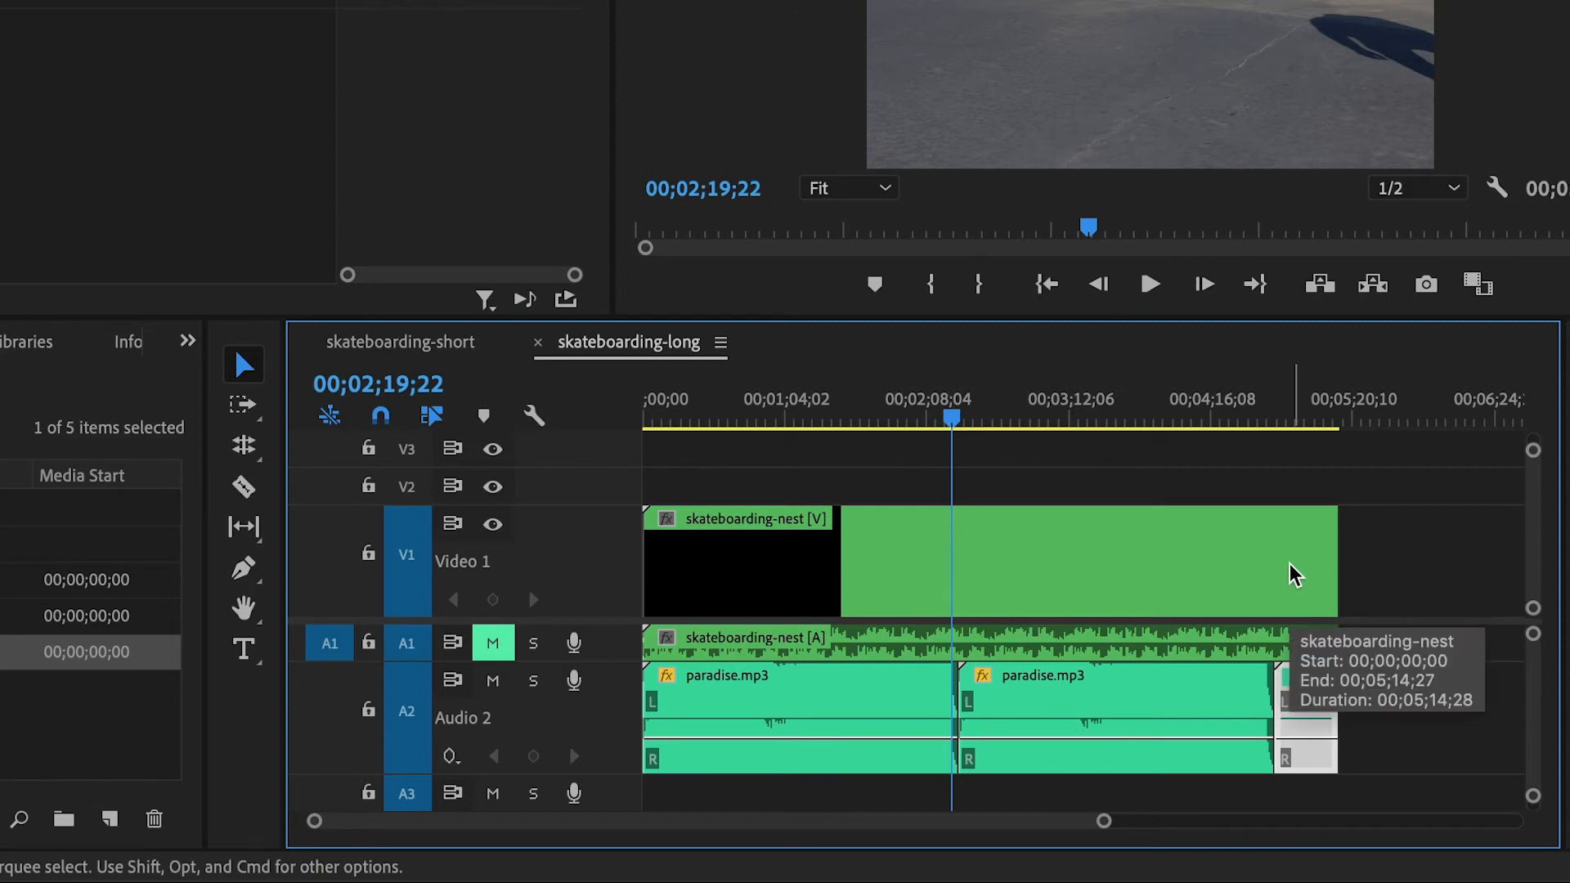
{"action": "mouse_move", "coordinate": [1409, 715]}
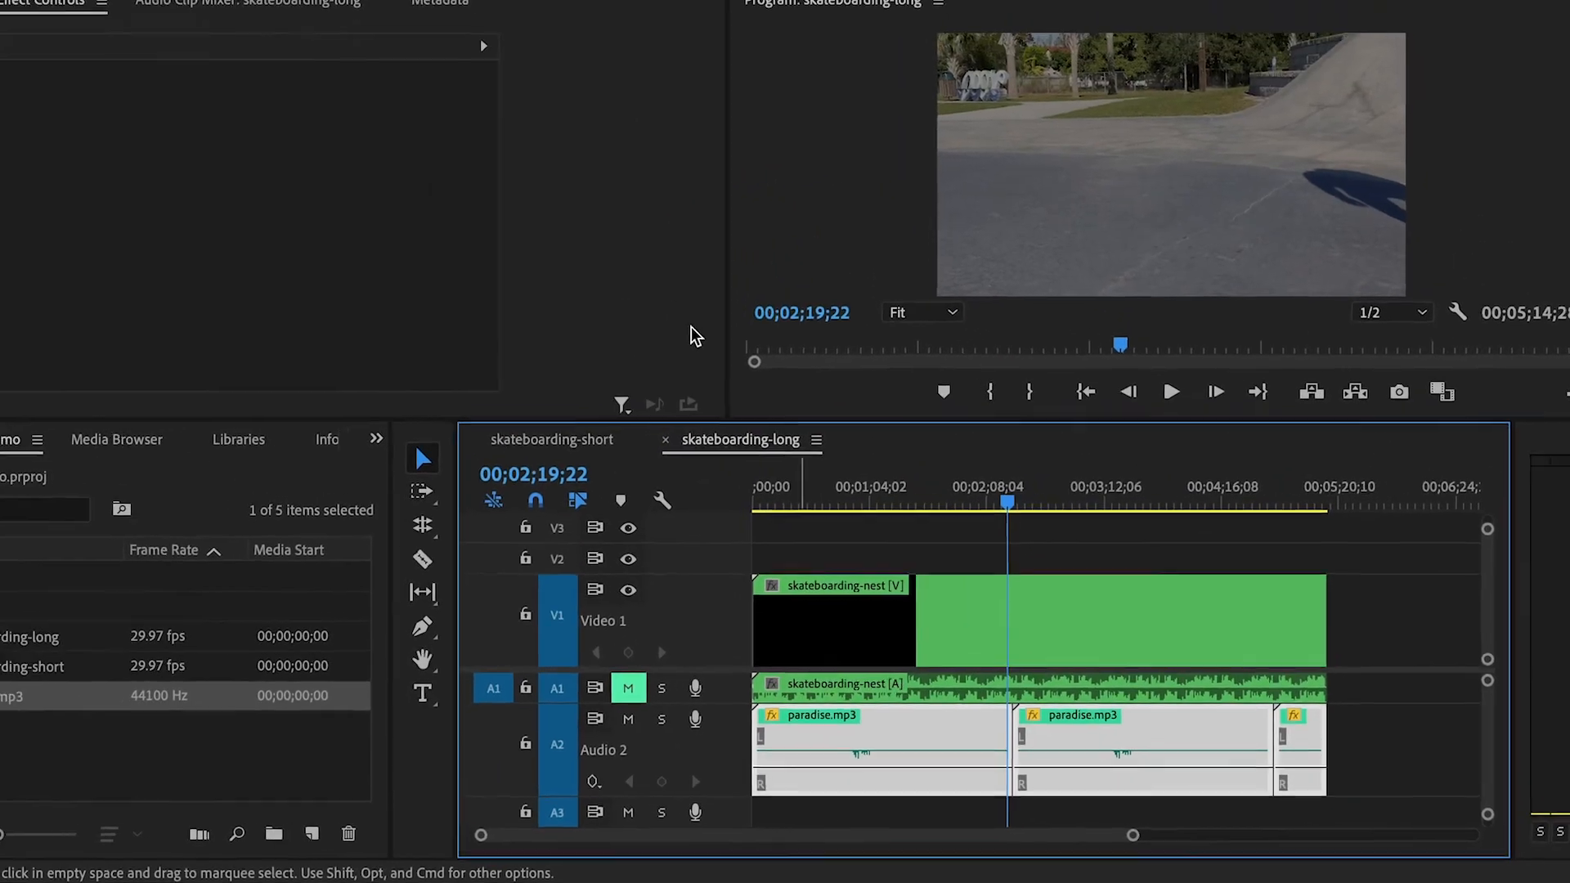
{"action": "left_click", "coordinate": [346, 11]}
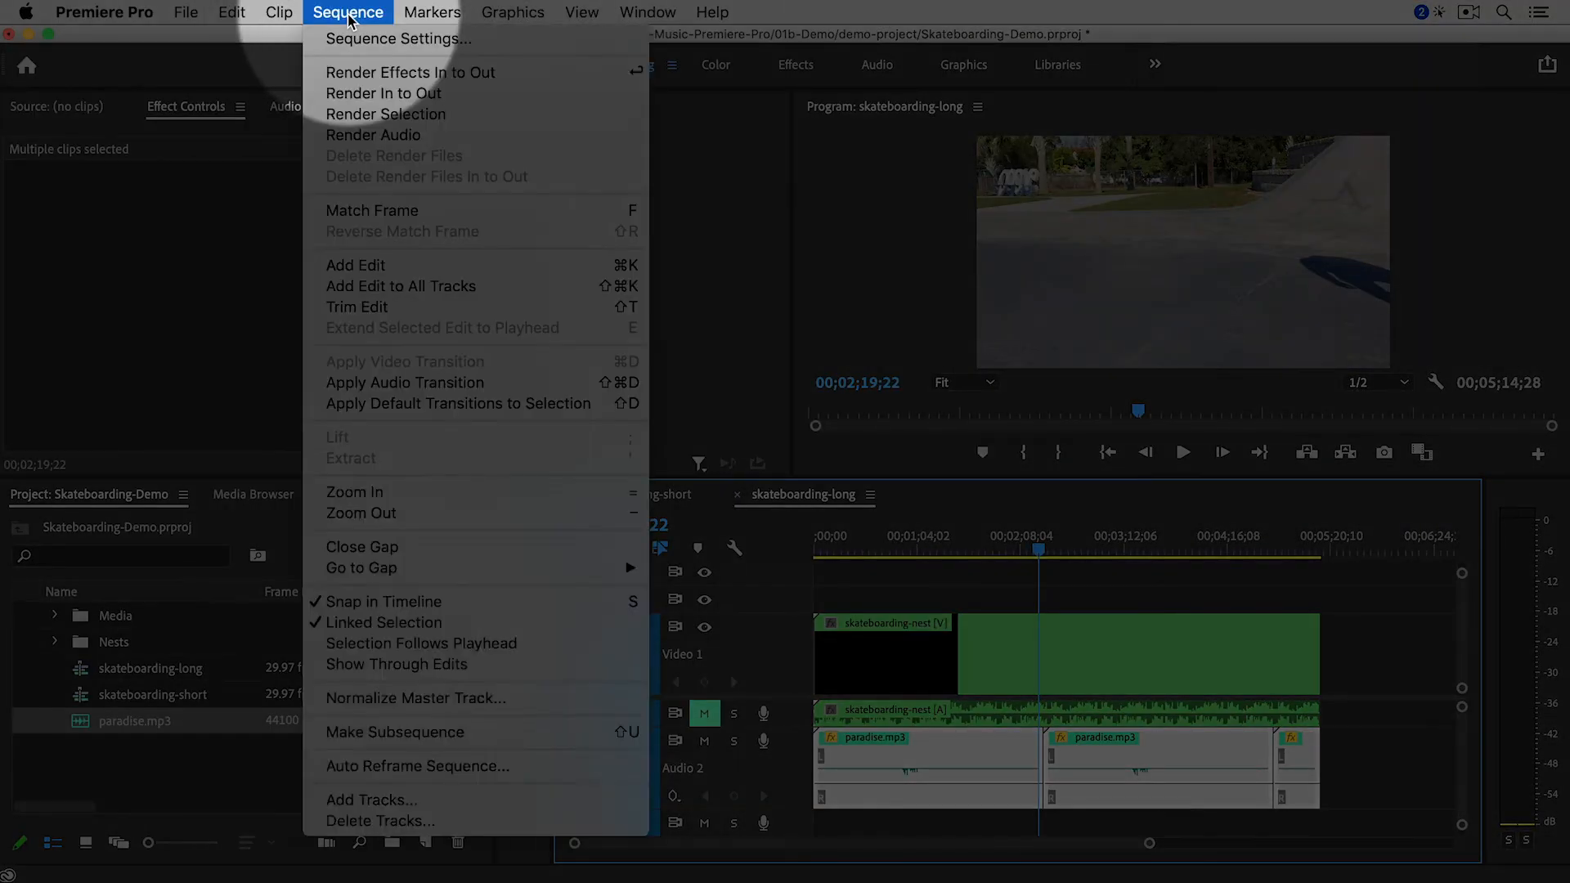
{"action": "mouse_move", "coordinate": [404, 383]}
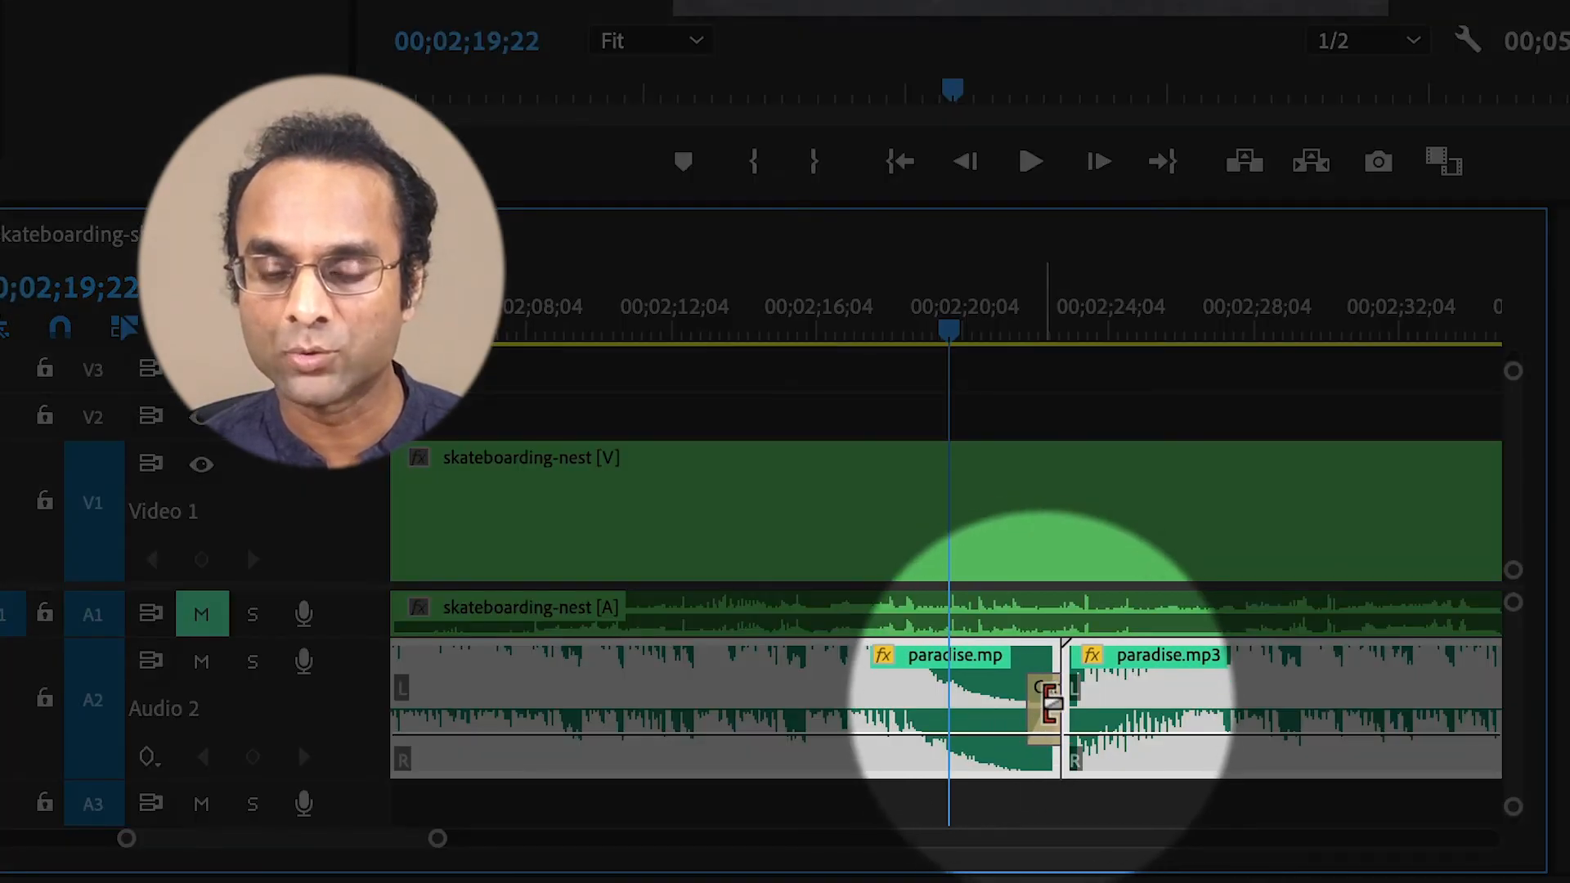
{"action": "mouse_move", "coordinate": [1047, 701]}
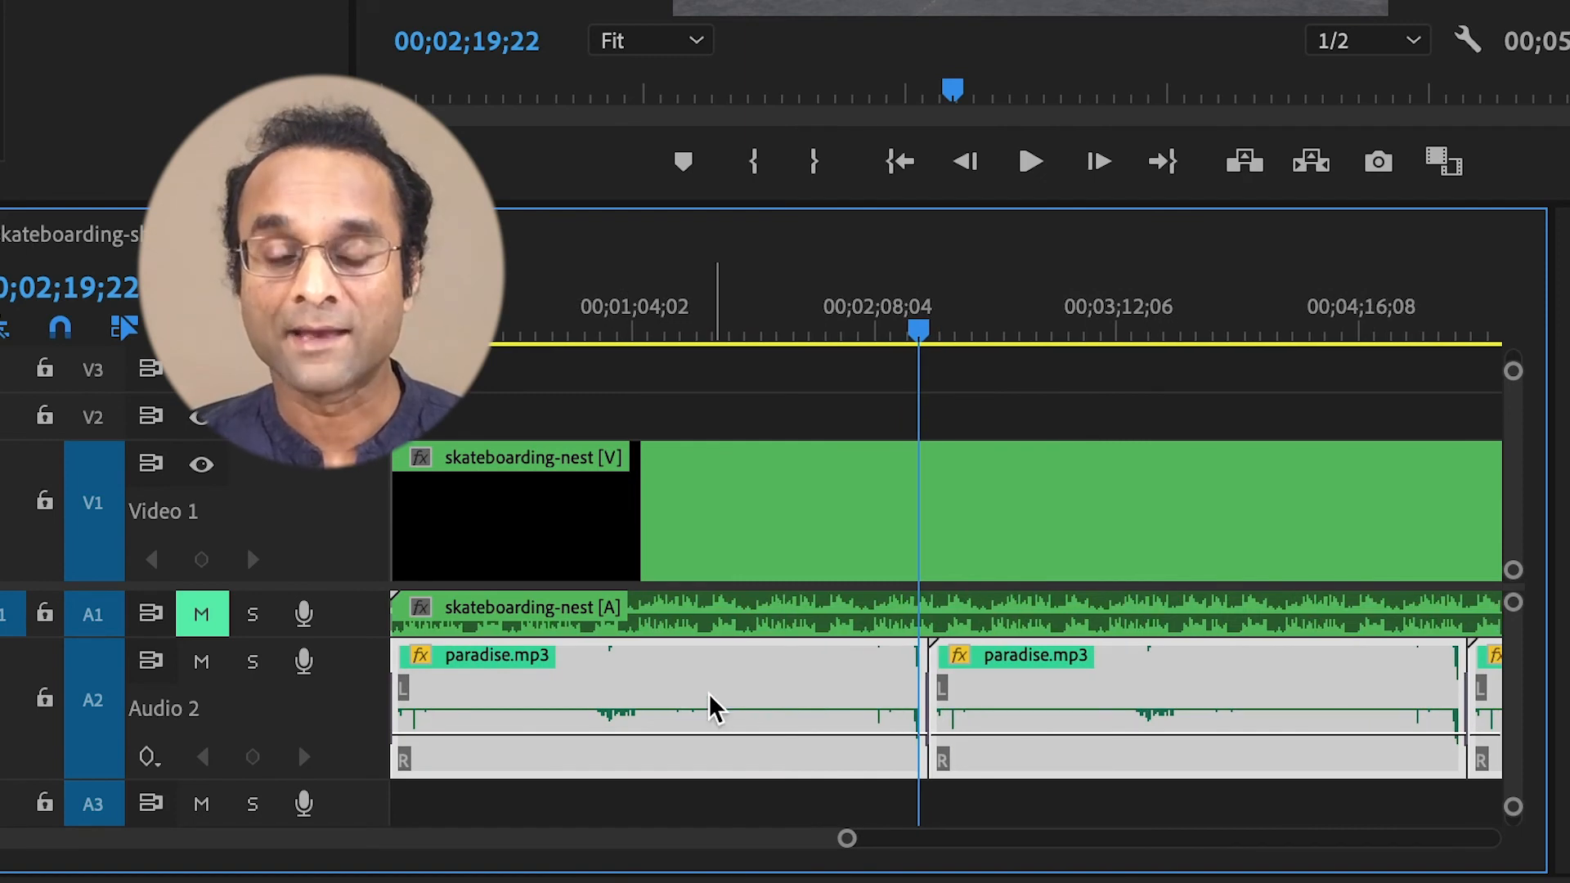
{"action": "mouse_move", "coordinate": [713, 707]}
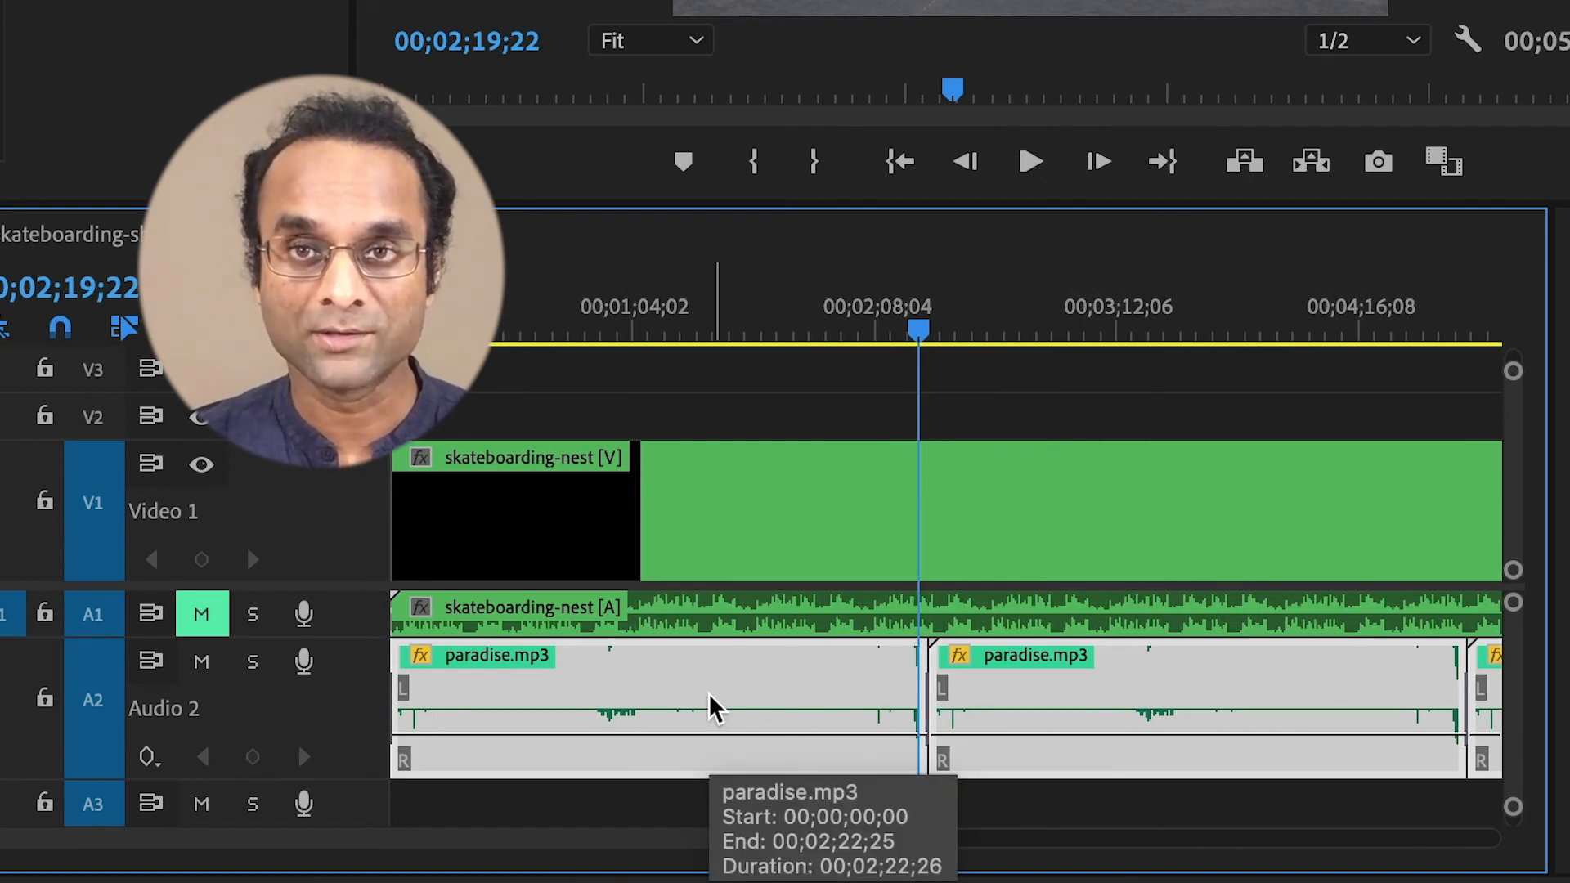